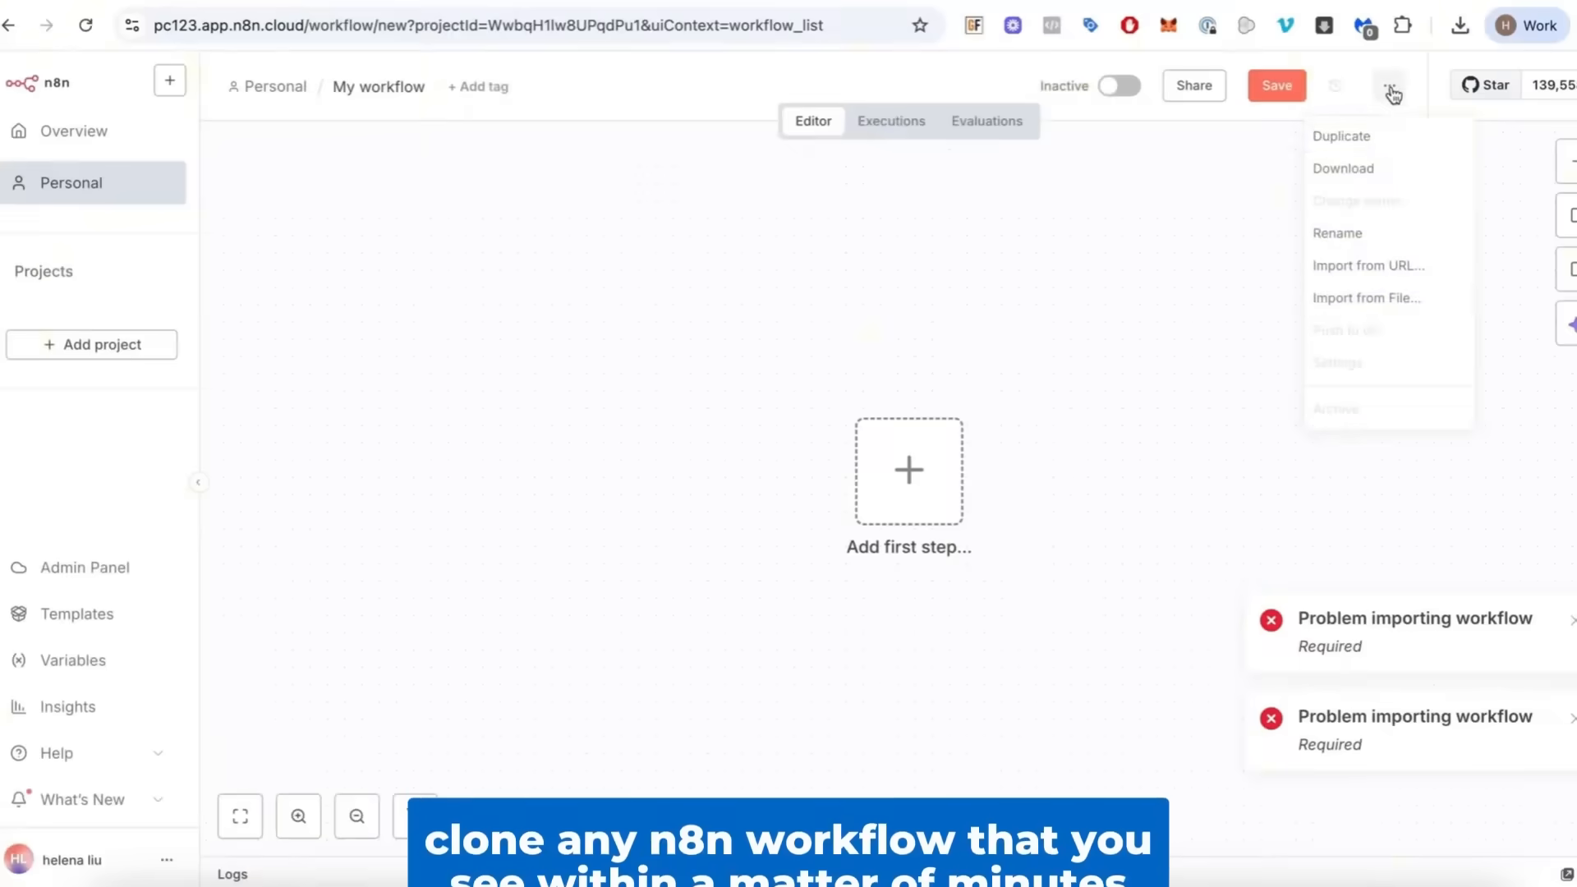
Step: Paste the n8n video-analysis prompt into a new AI Studio chat, highlighting its opening and expert role
{"action": "left_click", "coordinate": [1366, 298]}
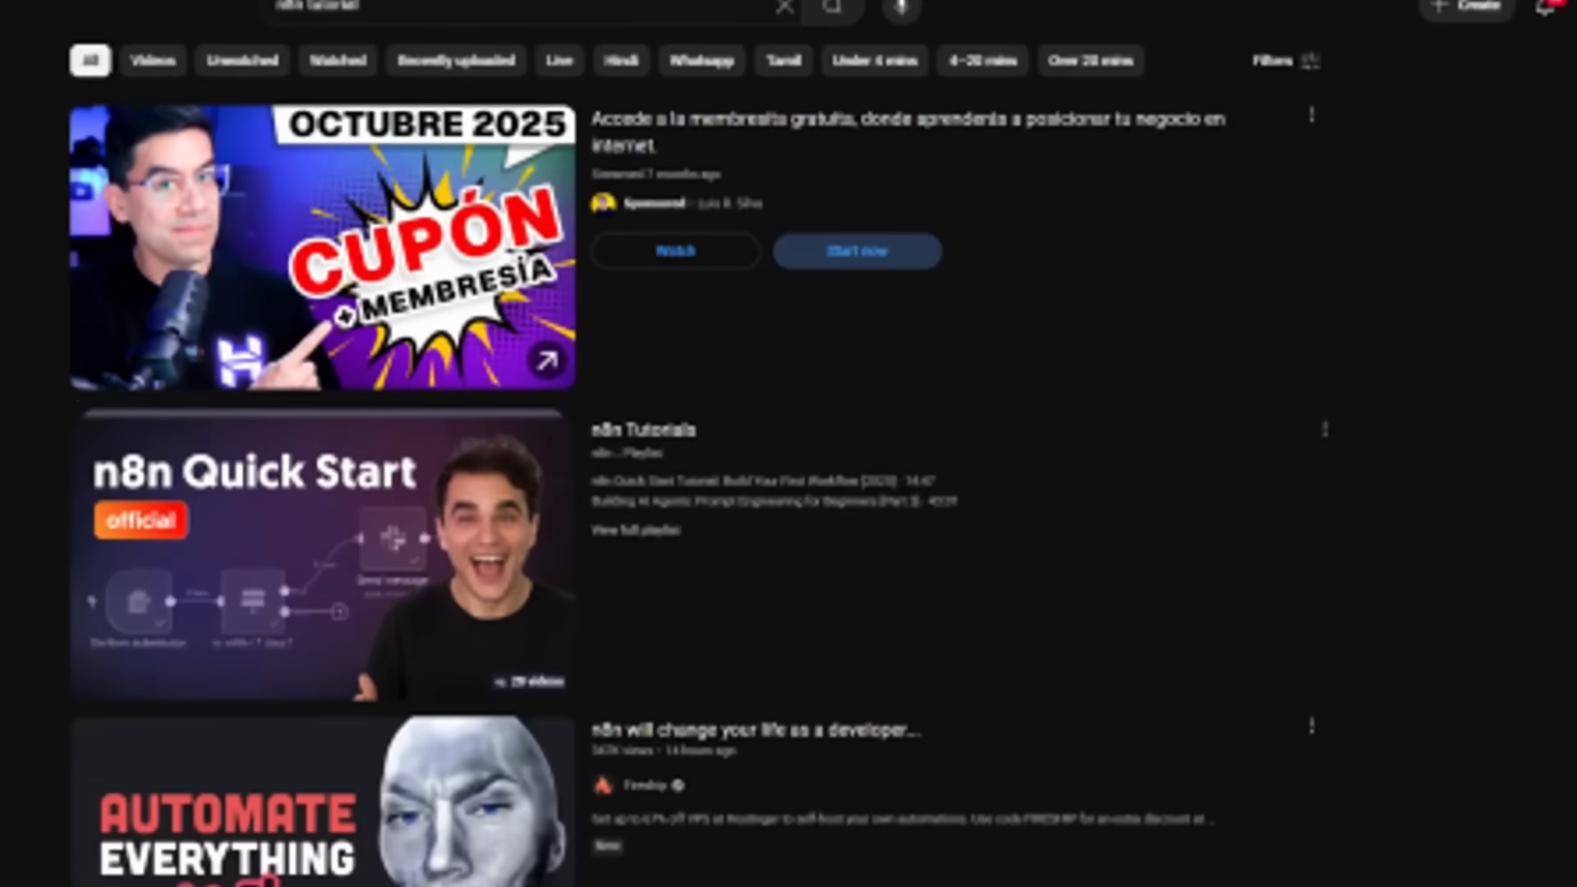
{"action": "scroll", "scroll_direction": "down", "scroll_amount": 3}
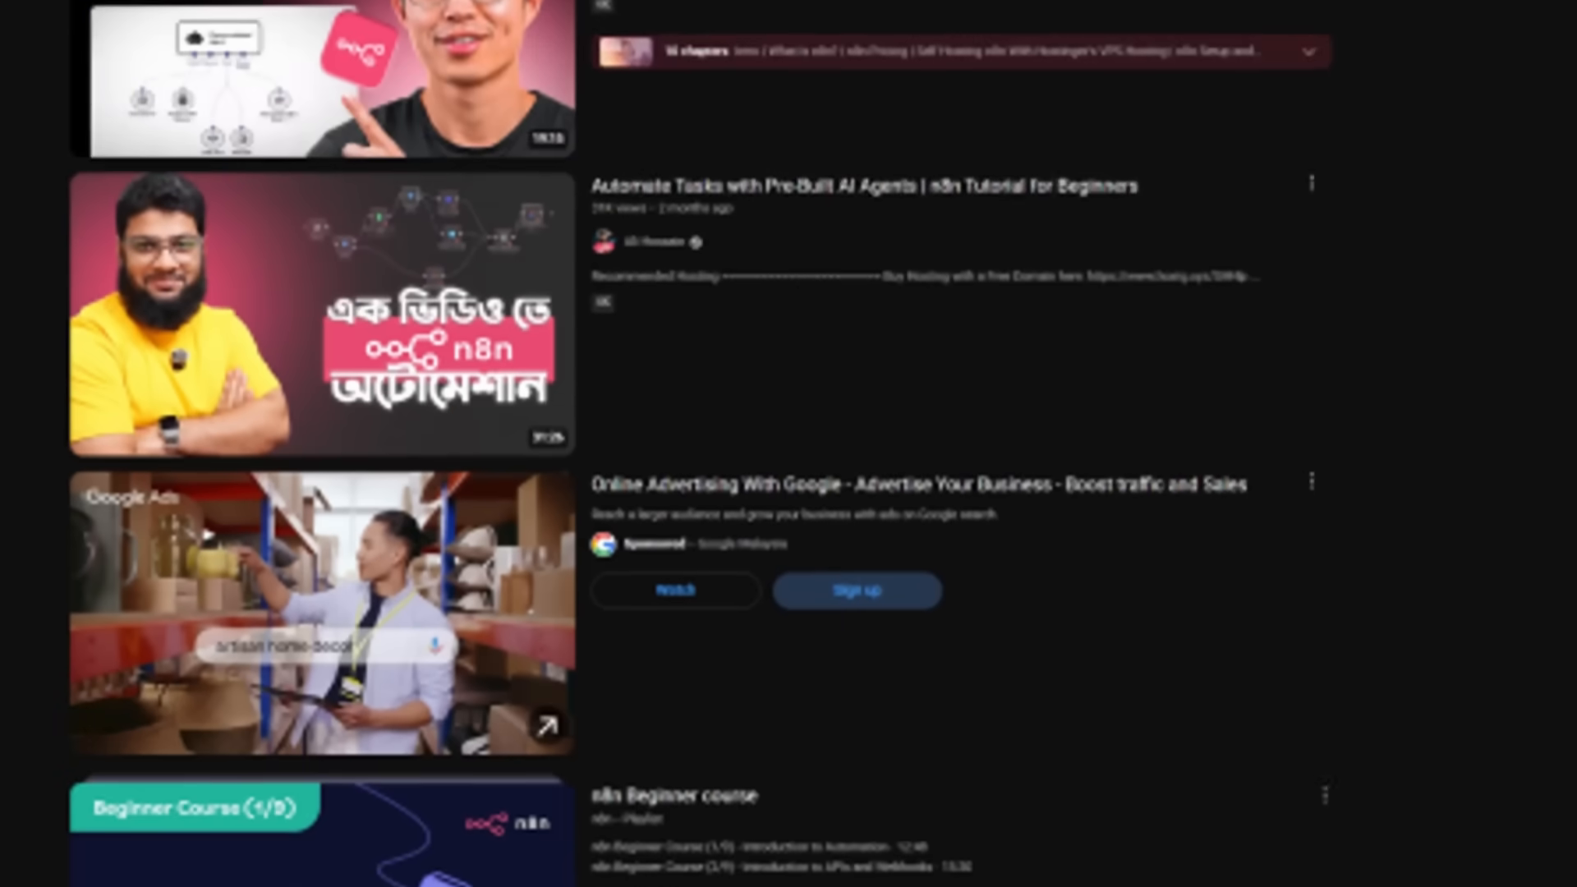
{"action": "left_click", "coordinate": [322, 312]}
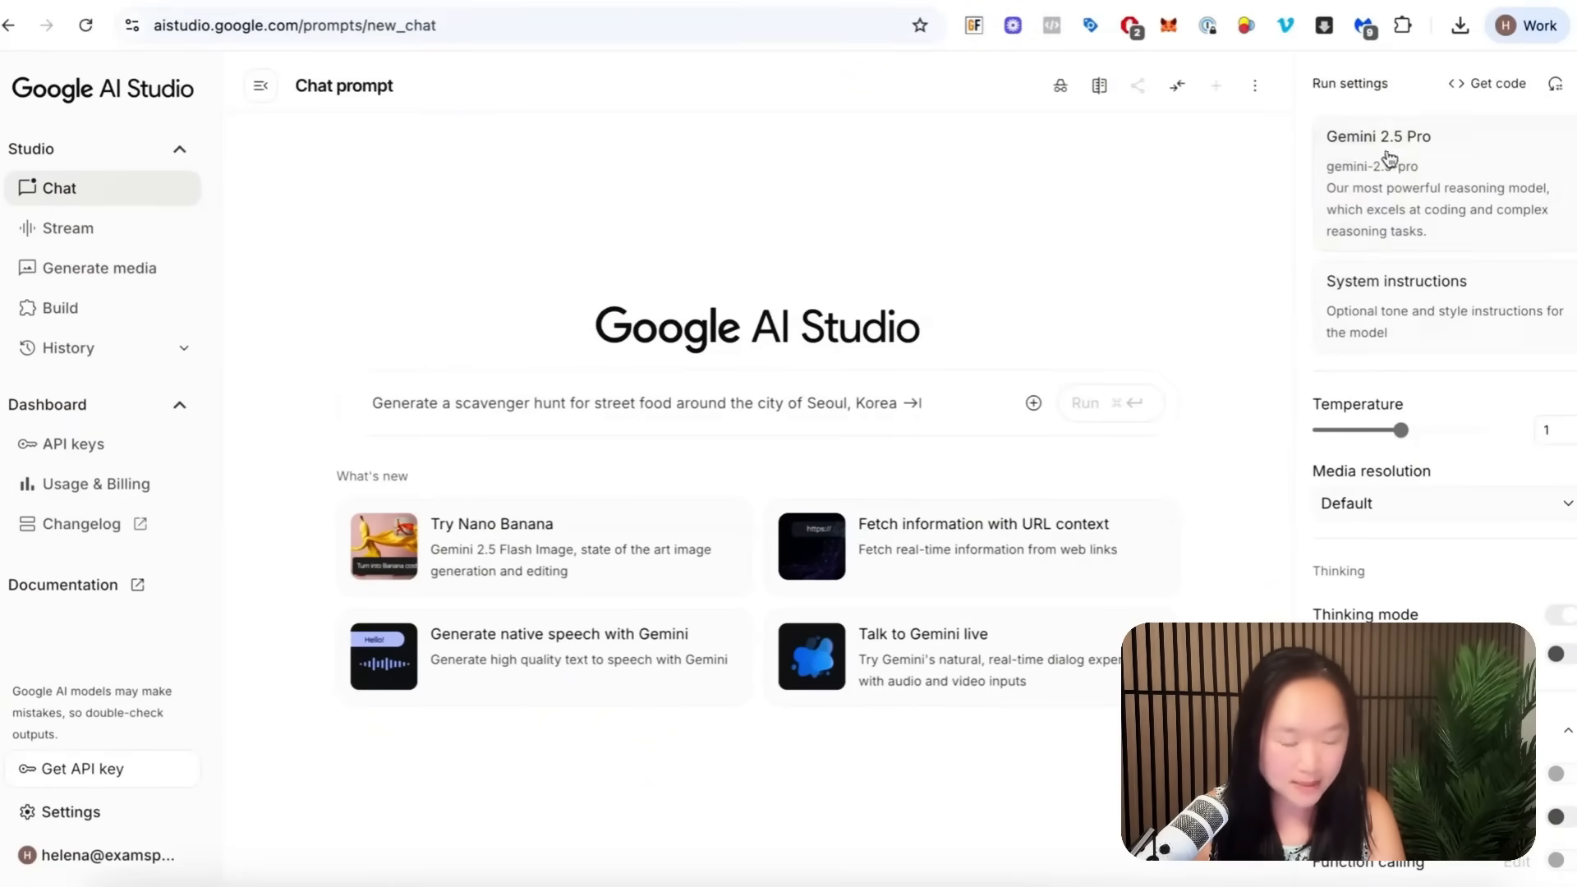
{"action": "left_click", "coordinate": [1379, 136]}
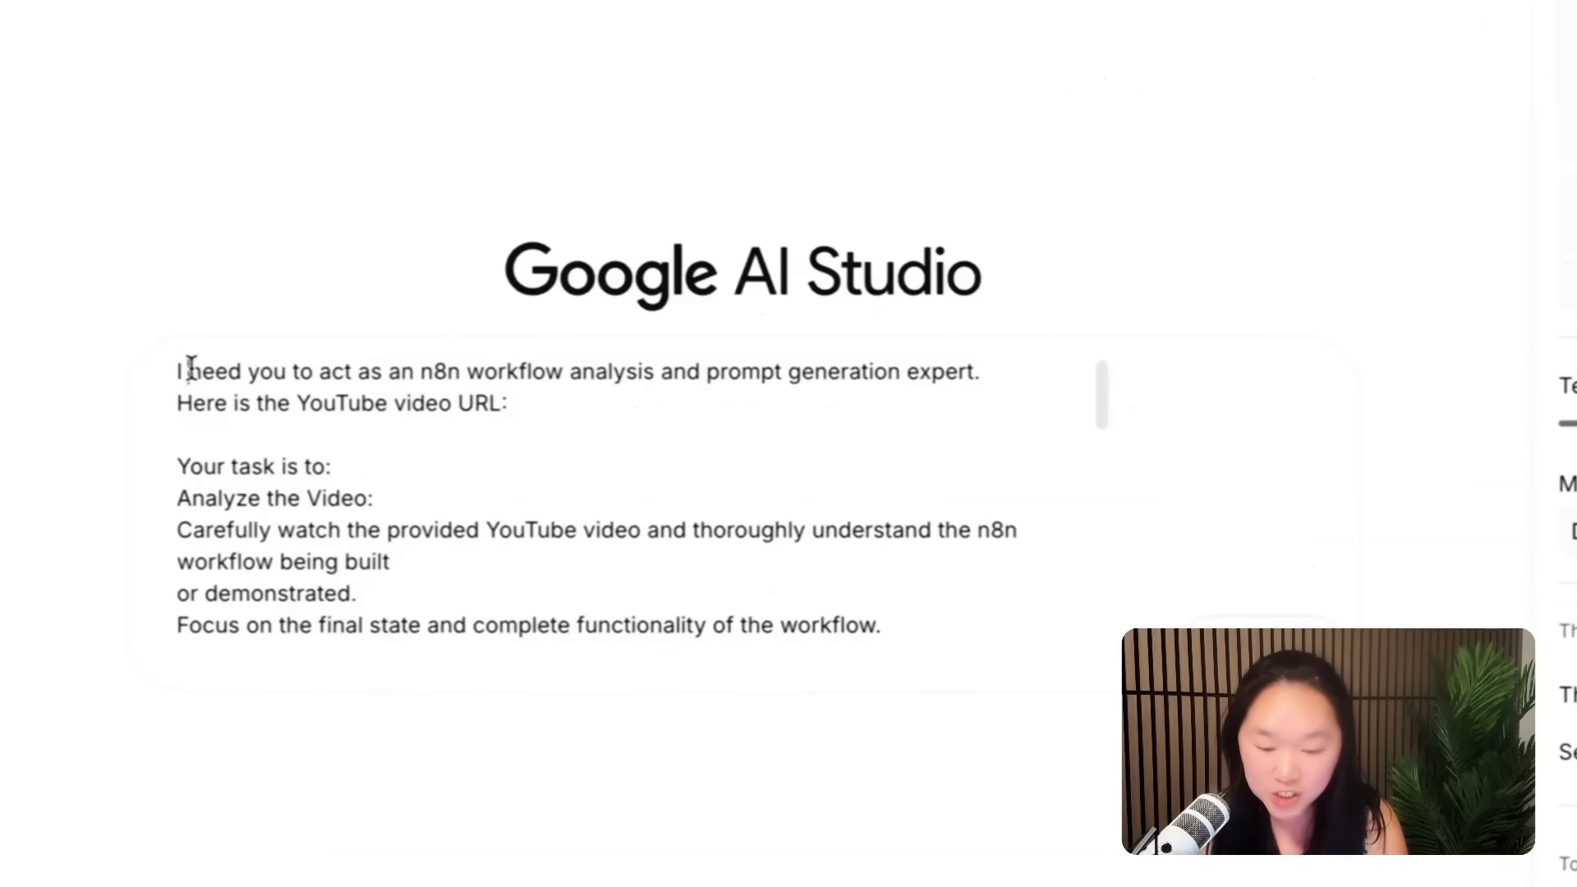
{"action": "left_click_drag", "start_coordinate": [191, 371], "coordinate": [558, 371]}
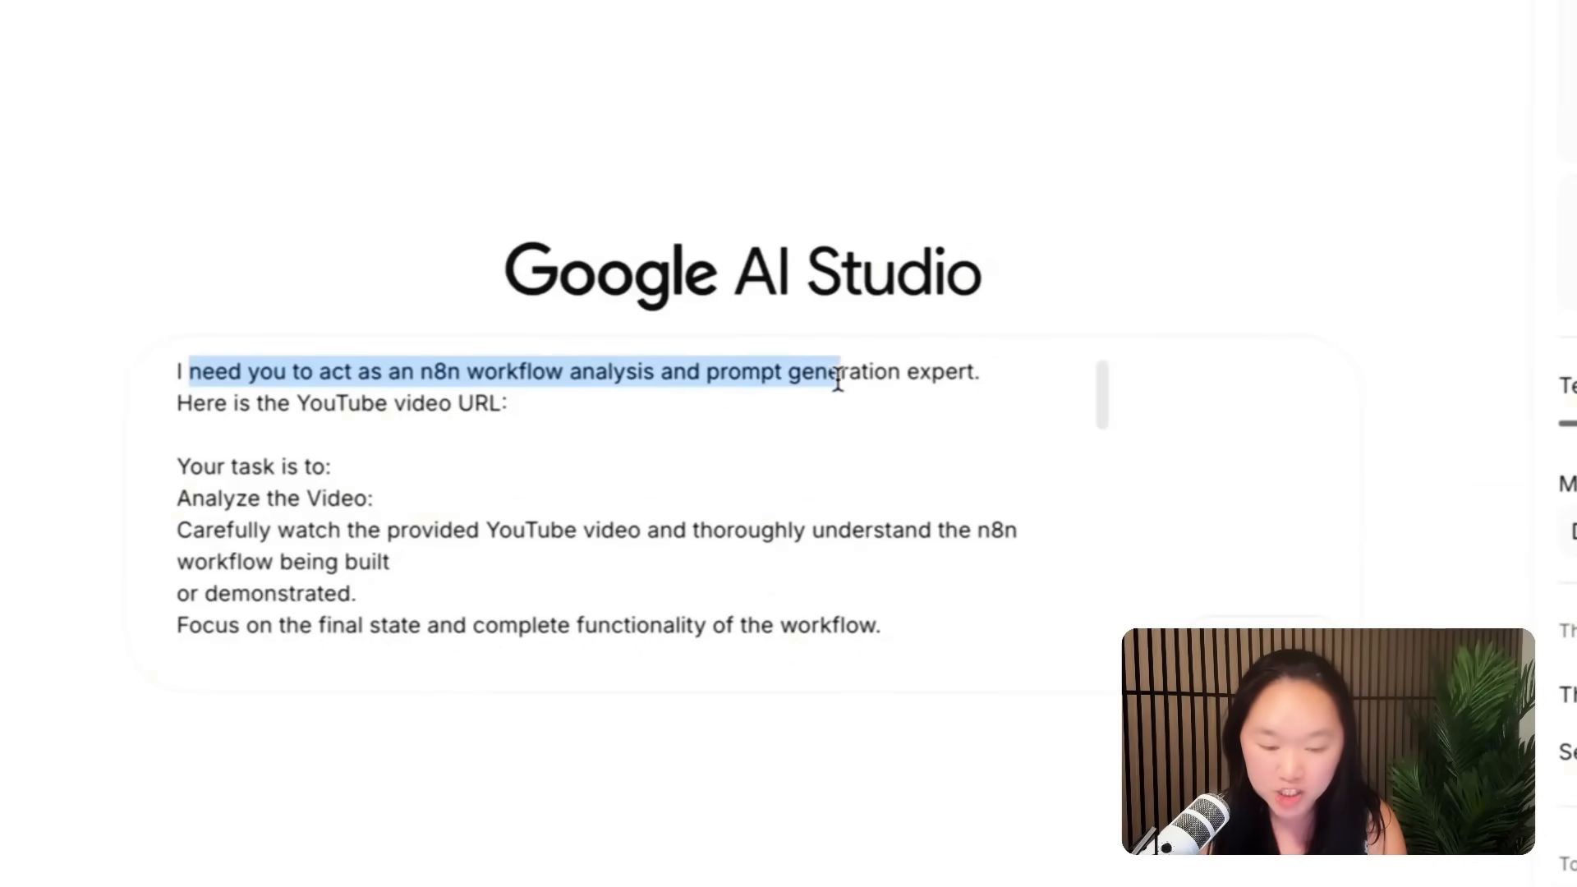
{"action": "left_click_drag", "start_coordinate": [840, 380], "coordinate": [449, 404]}
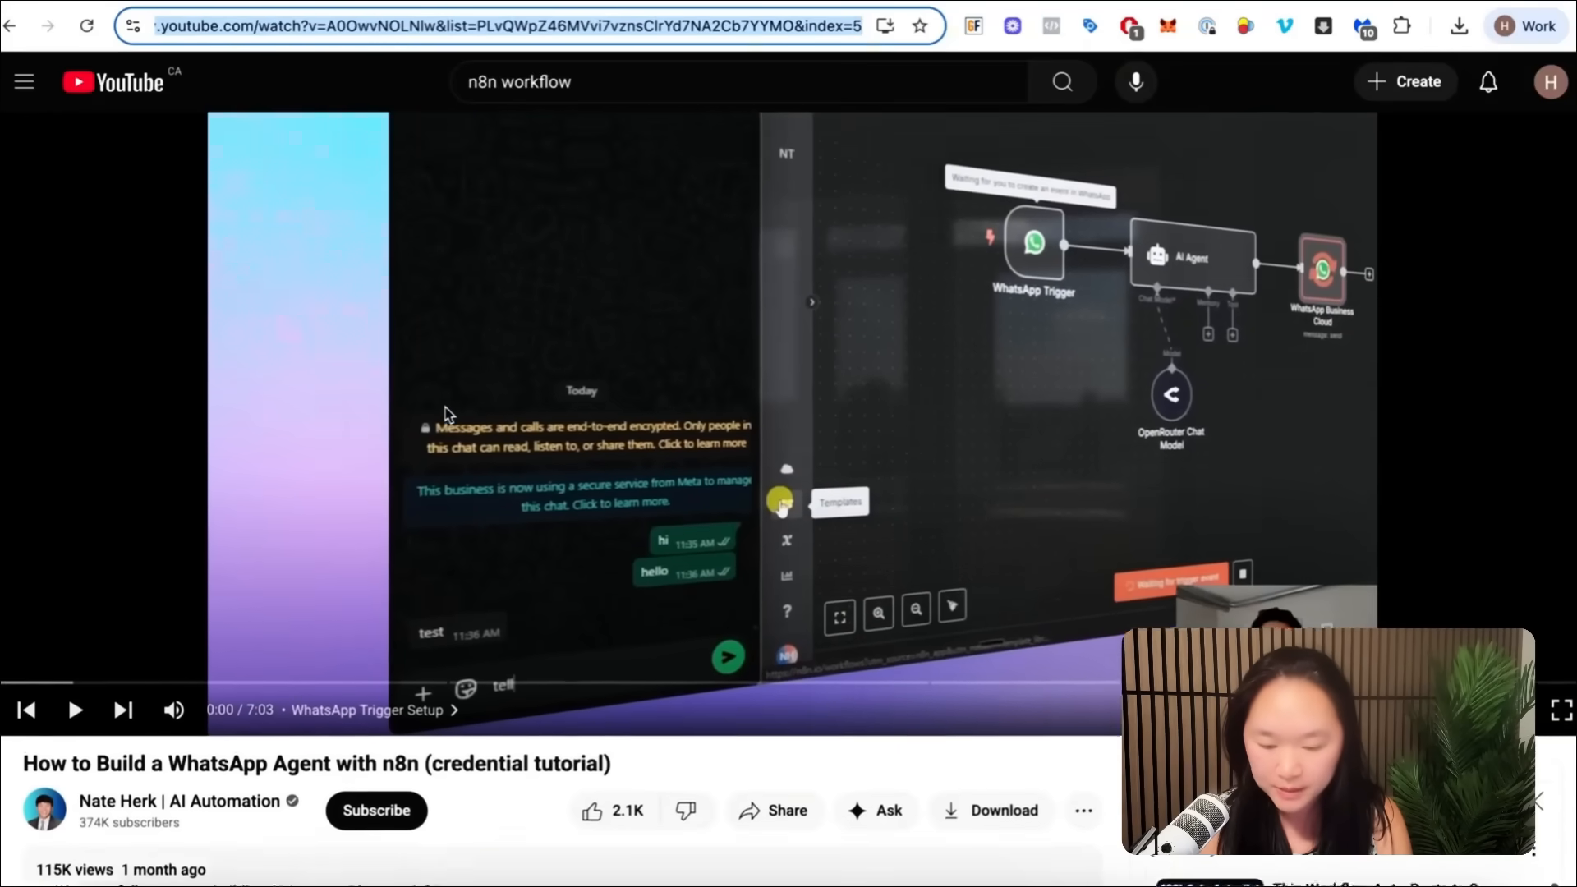
Step: Copy the WhatsApp Agent tutorial's URL into the prompt after 'Here is the YouTube video URL:'
{"action": "scroll", "scroll_direction": "down", "scroll_amount": 3}
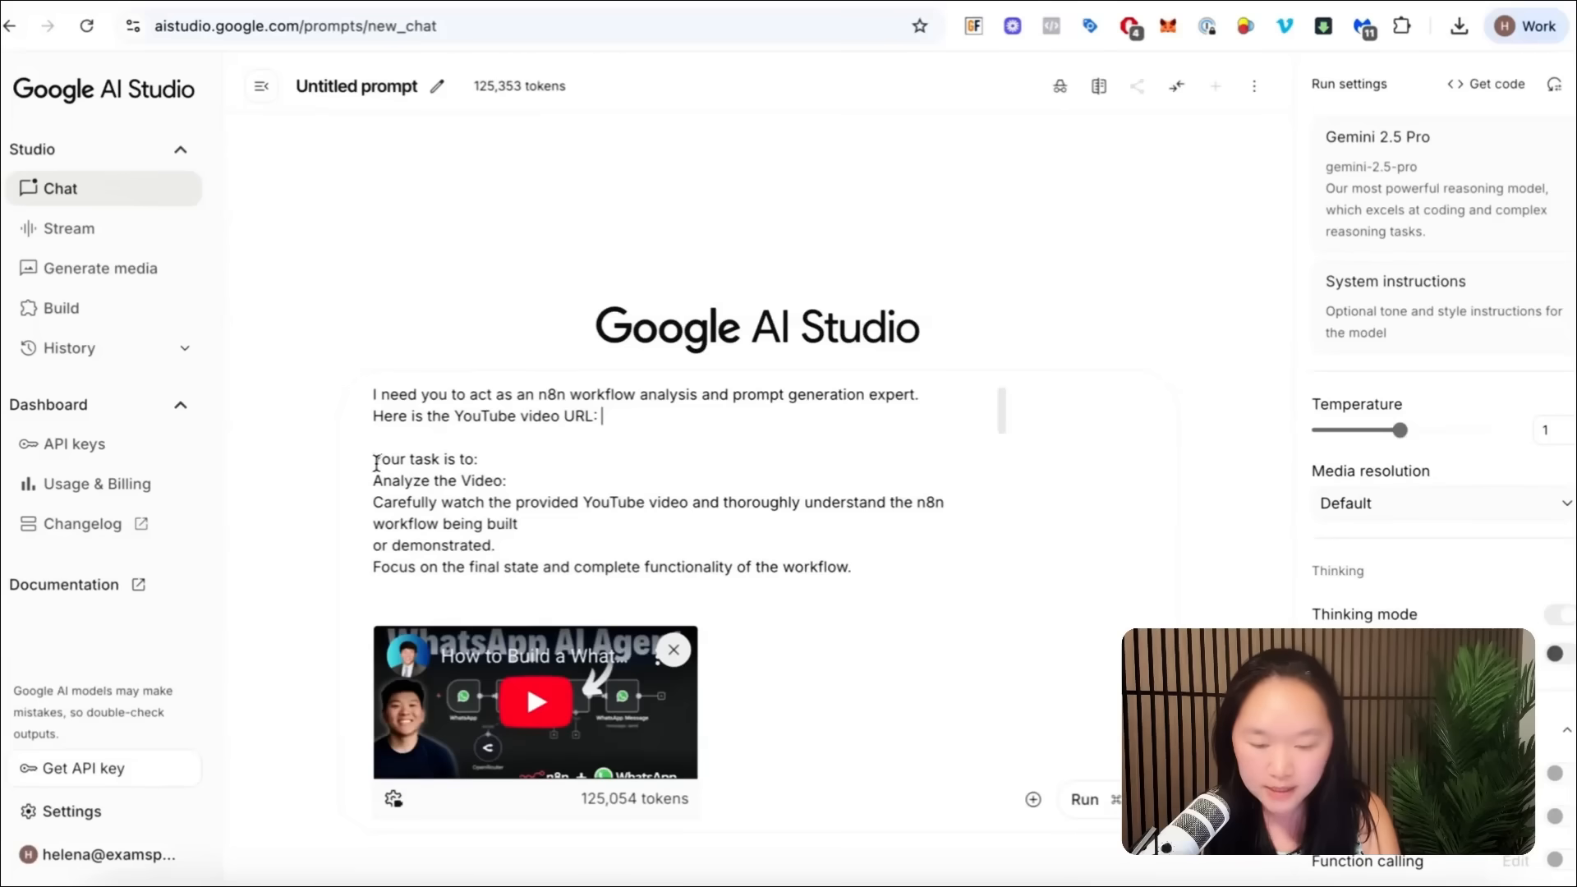
{"action": "left_click_drag", "start_coordinate": [373, 453], "coordinate": [452, 474]}
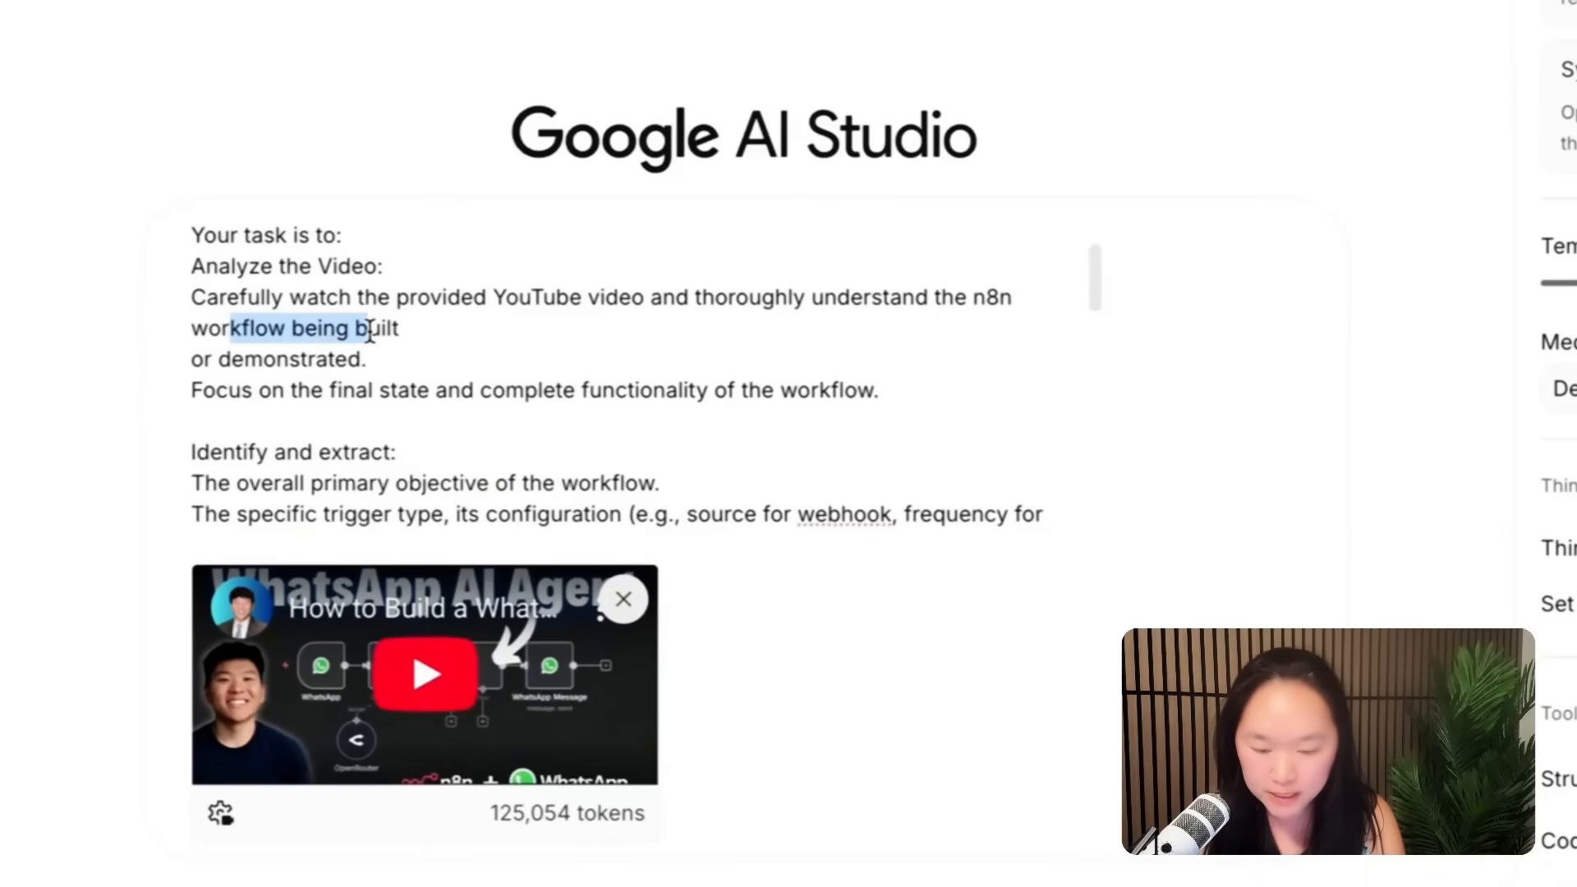
{"action": "scroll", "scroll_direction": "down", "scroll_amount": 3}
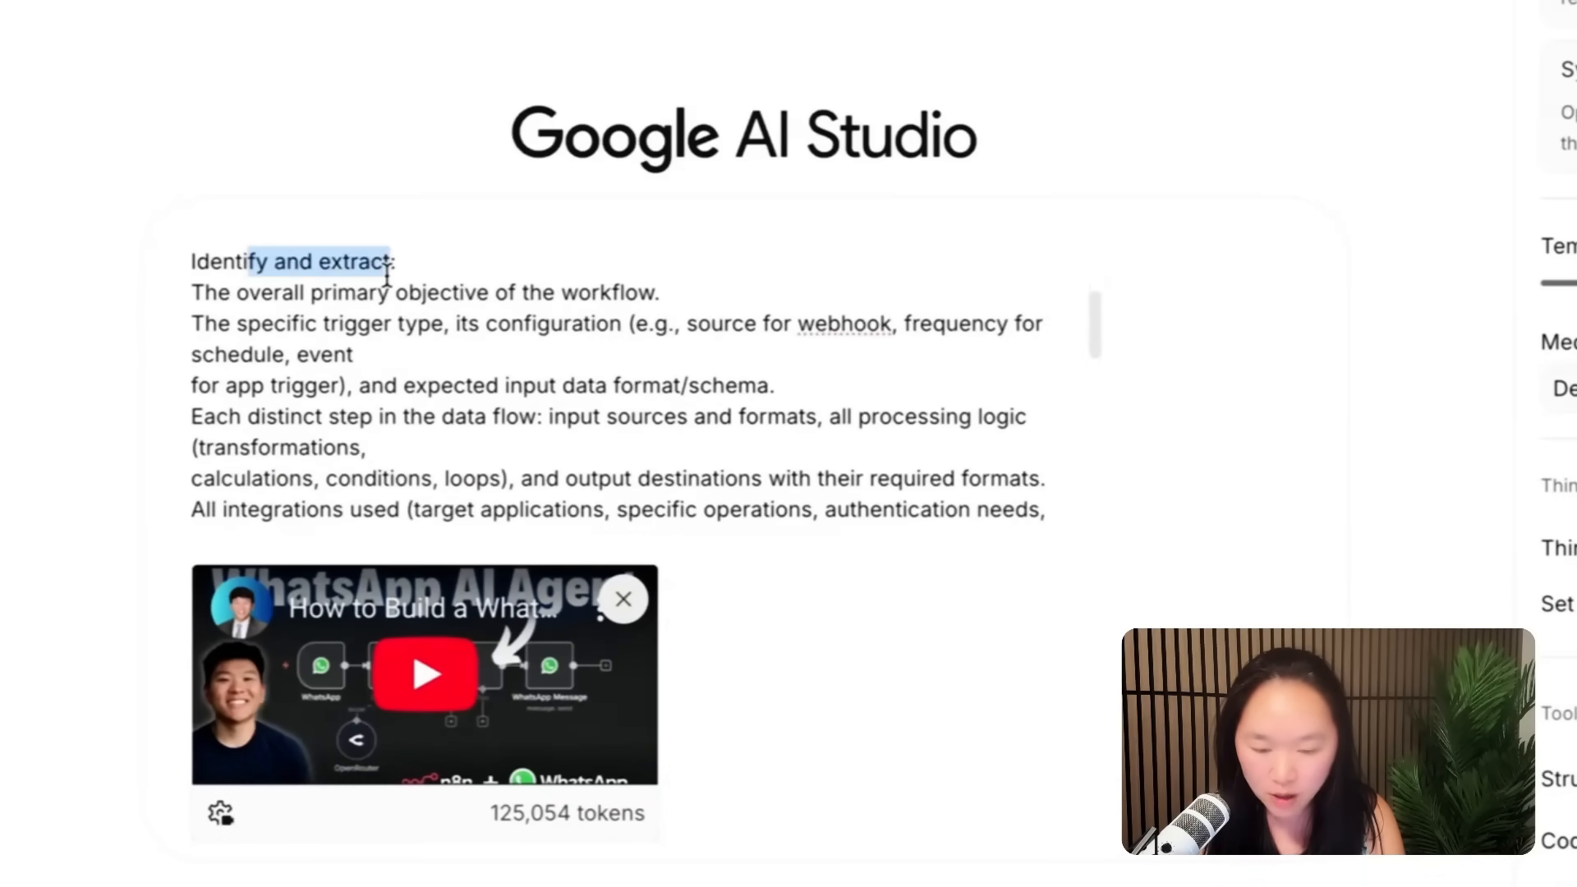
{"action": "scroll", "scroll_direction": "down", "scroll_amount": 3}
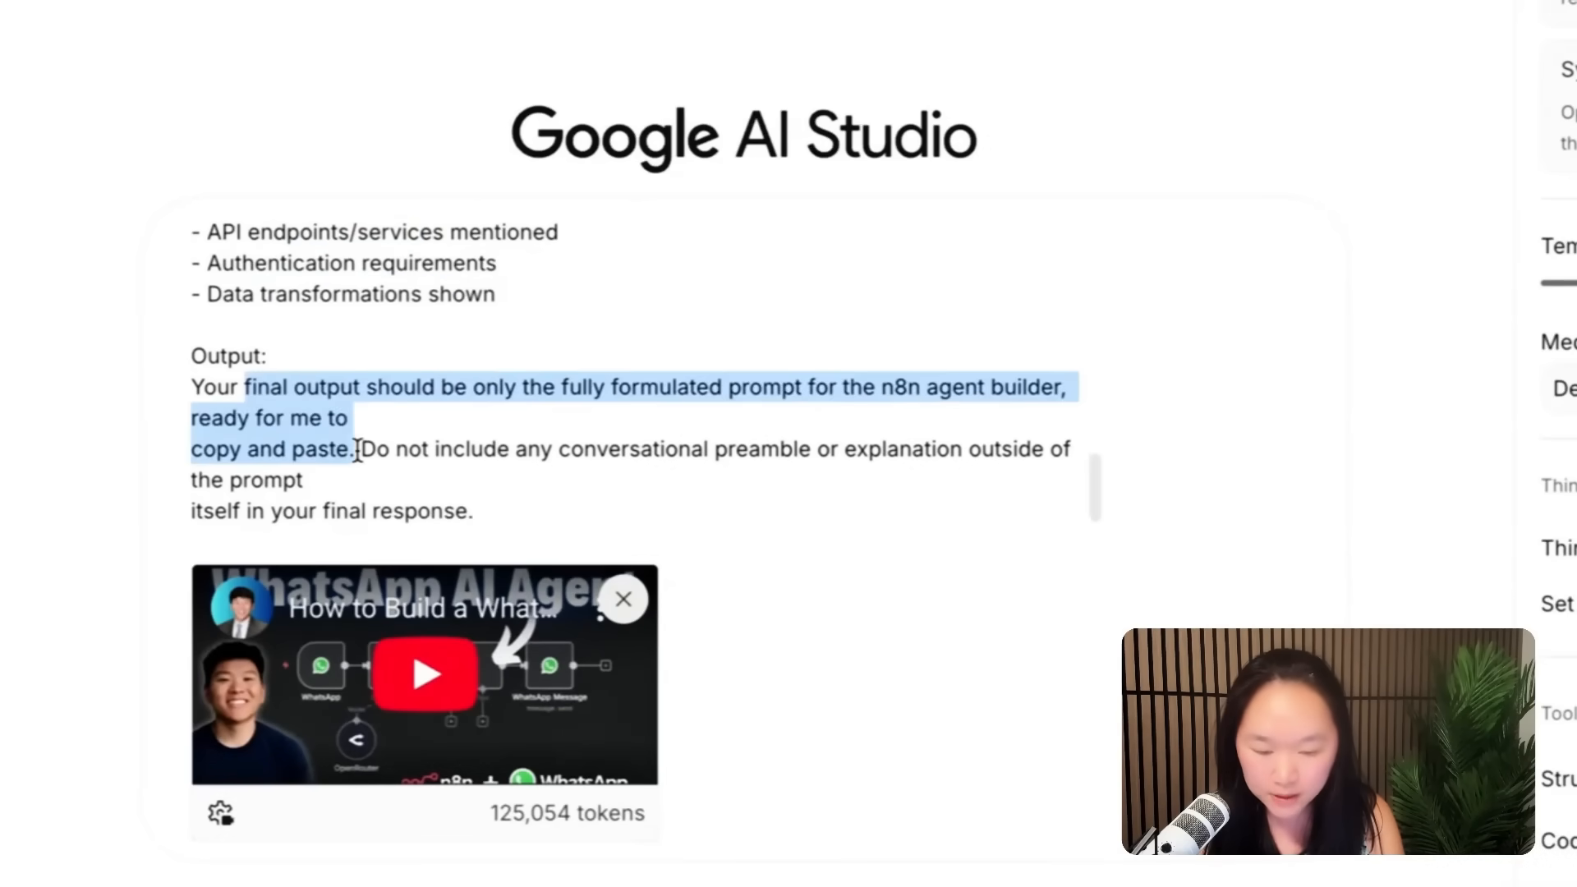
{"action": "left_click", "coordinate": [363, 448]}
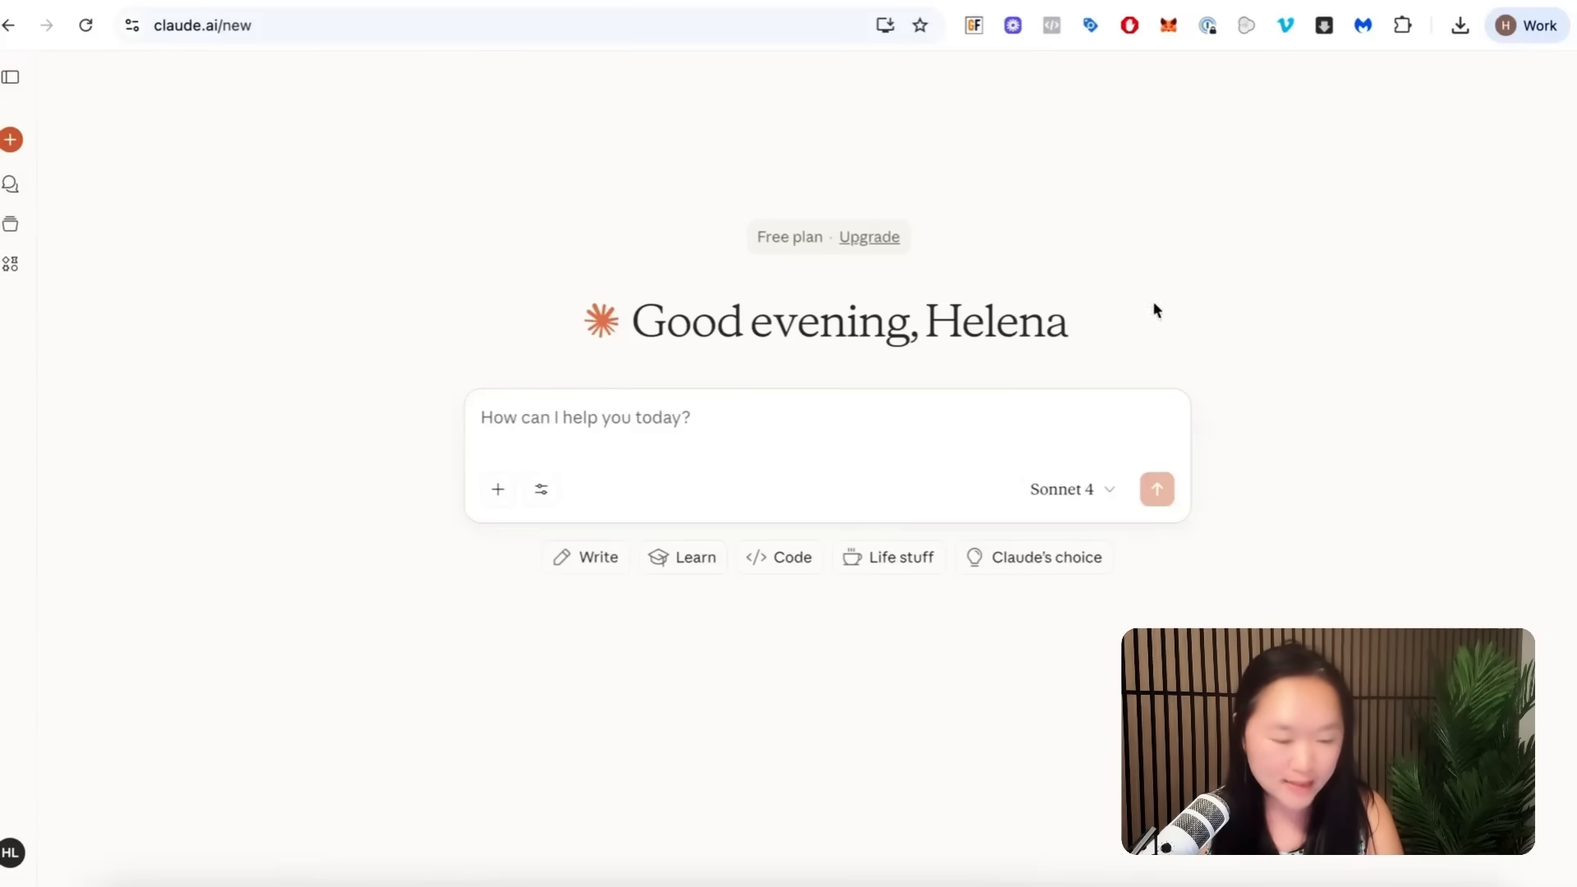
{"action": "mouse_move", "coordinate": [494, 511]}
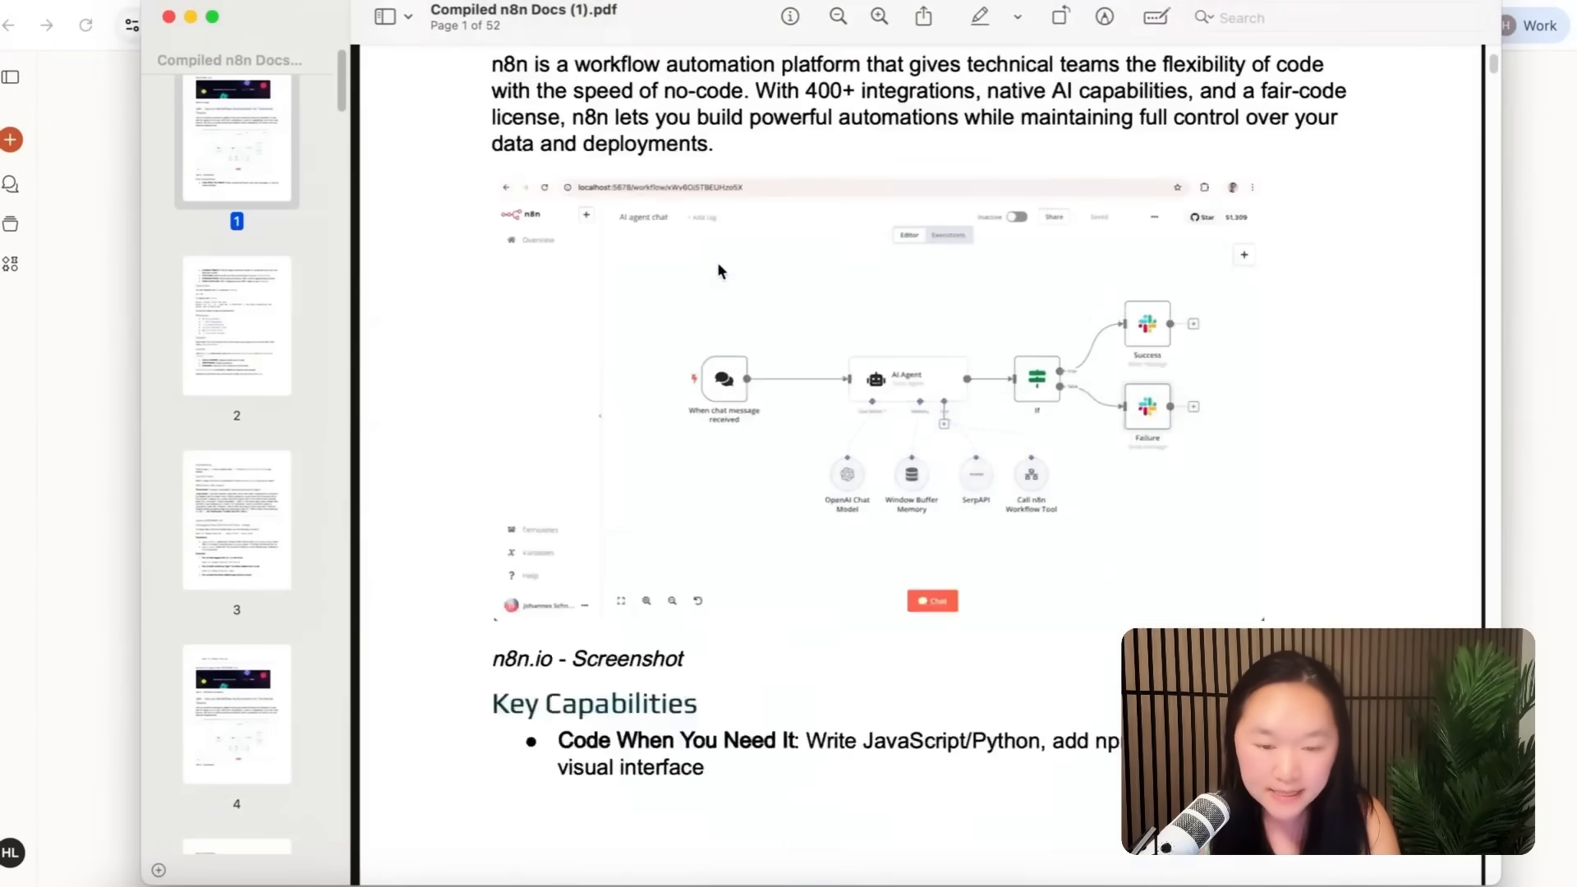
Step: Scroll through Compiled n8n Docs (1).pdf in Preview before attaching it to Claude
{"action": "scroll", "scroll_direction": "down", "scroll_amount": 3}
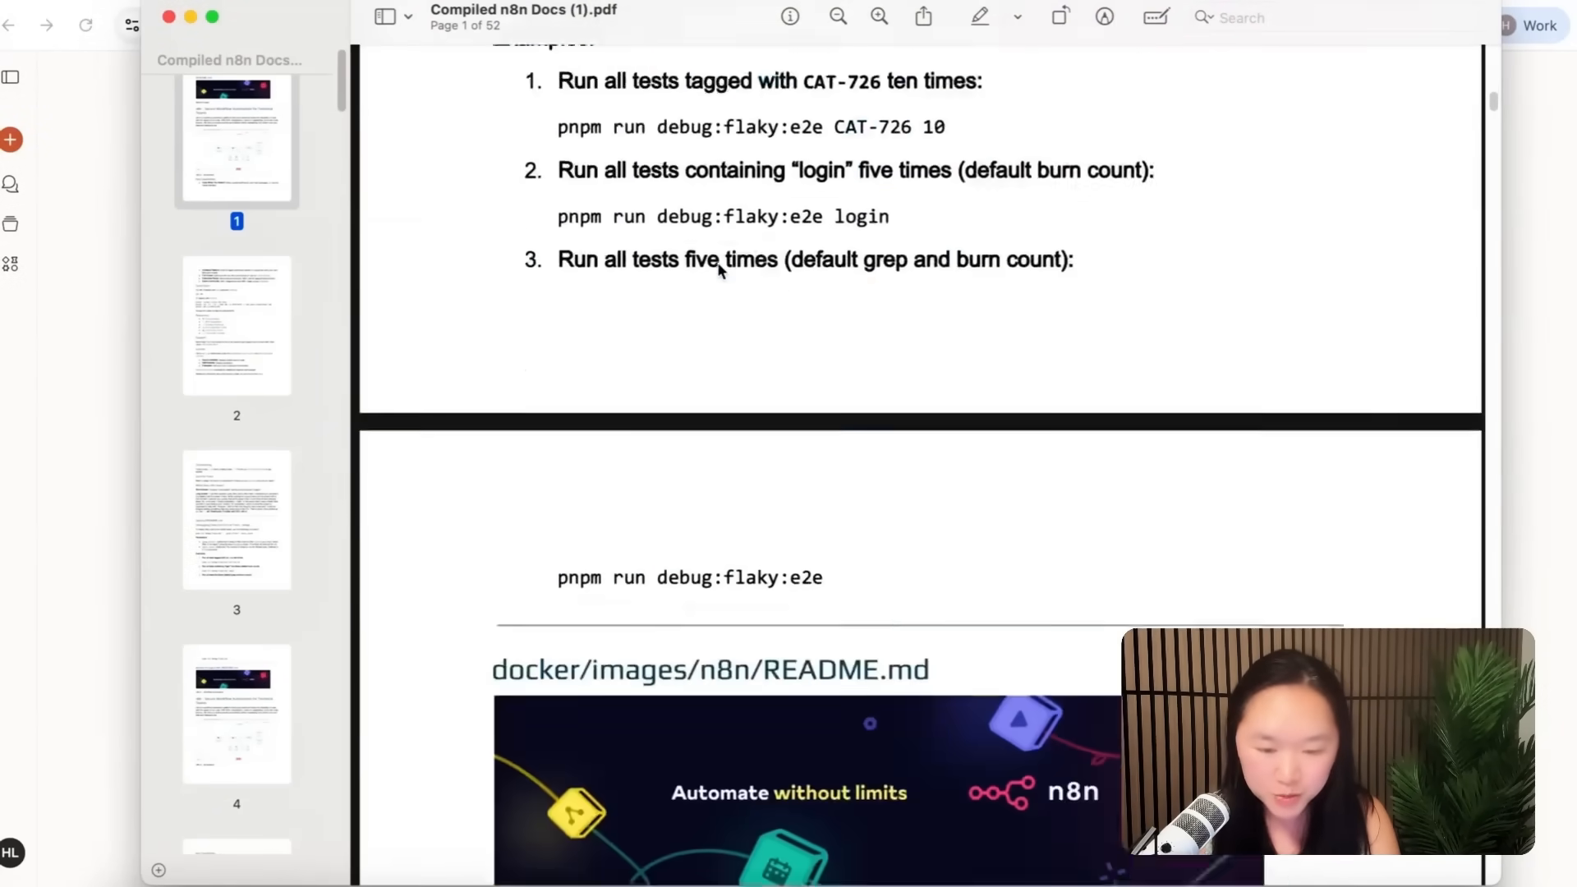
{"action": "scroll", "scroll_direction": "down", "scroll_amount": 3}
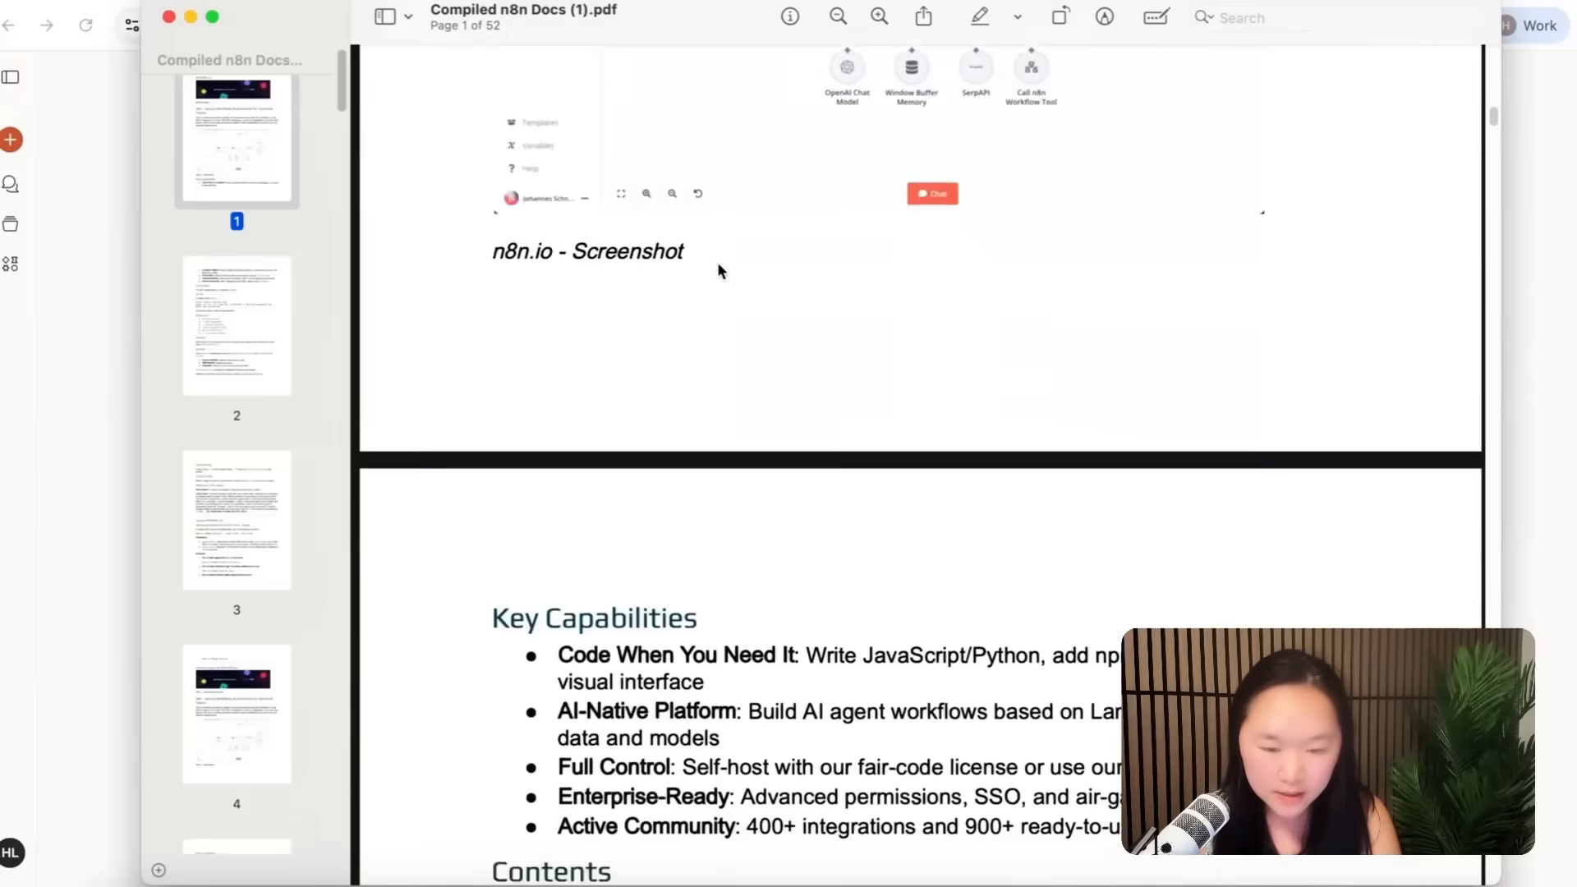
{"action": "scroll", "scroll_direction": "down", "scroll_amount": 3}
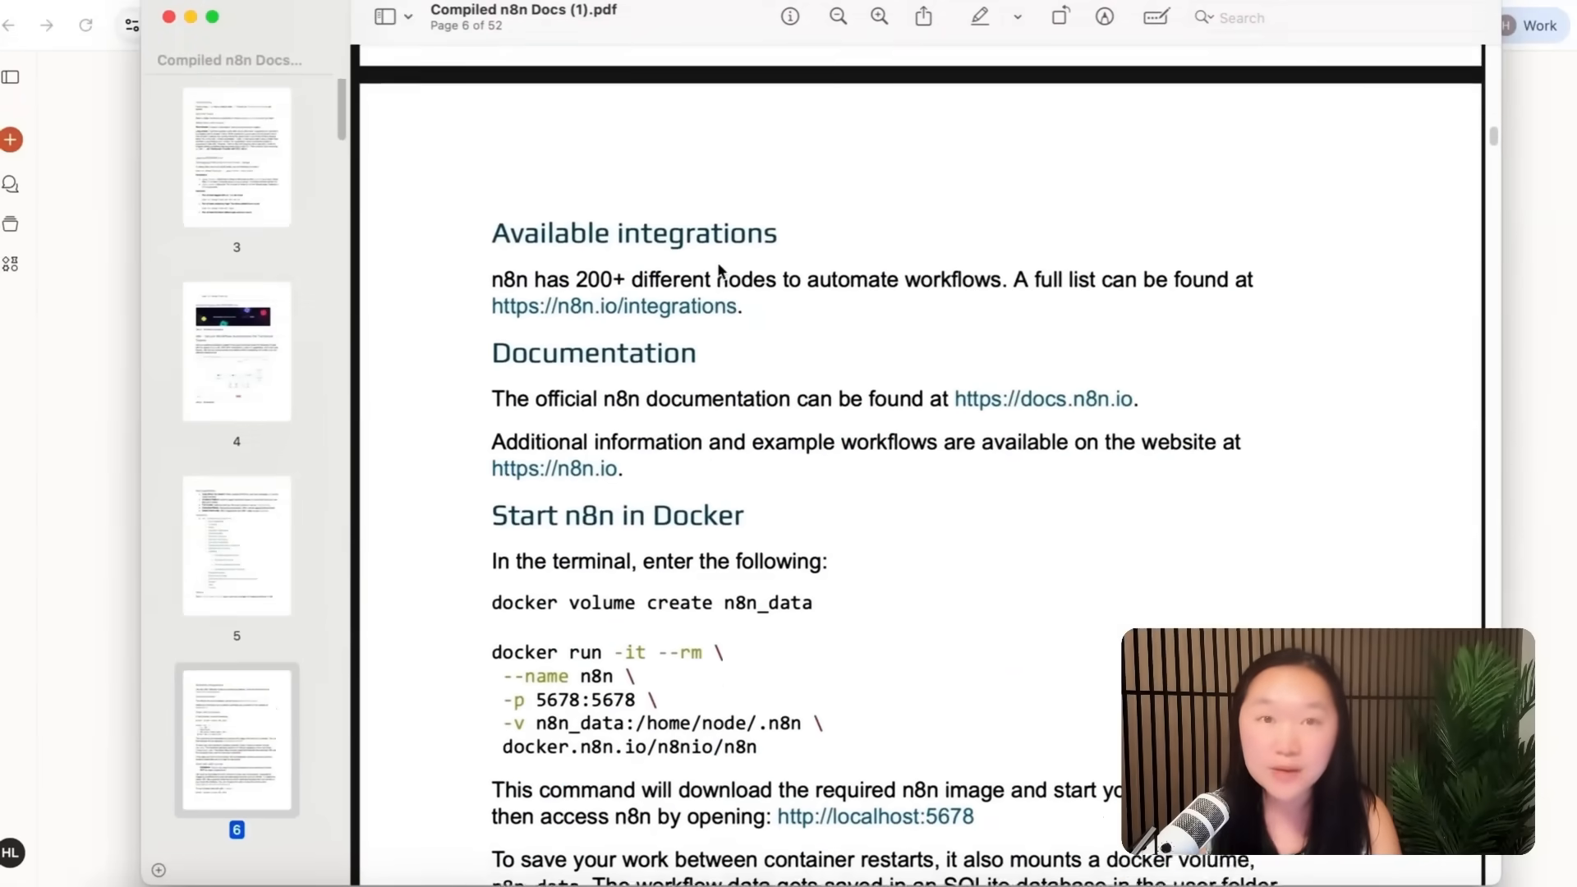
{"action": "scroll", "scroll_direction": "down", "scroll_amount": 3}
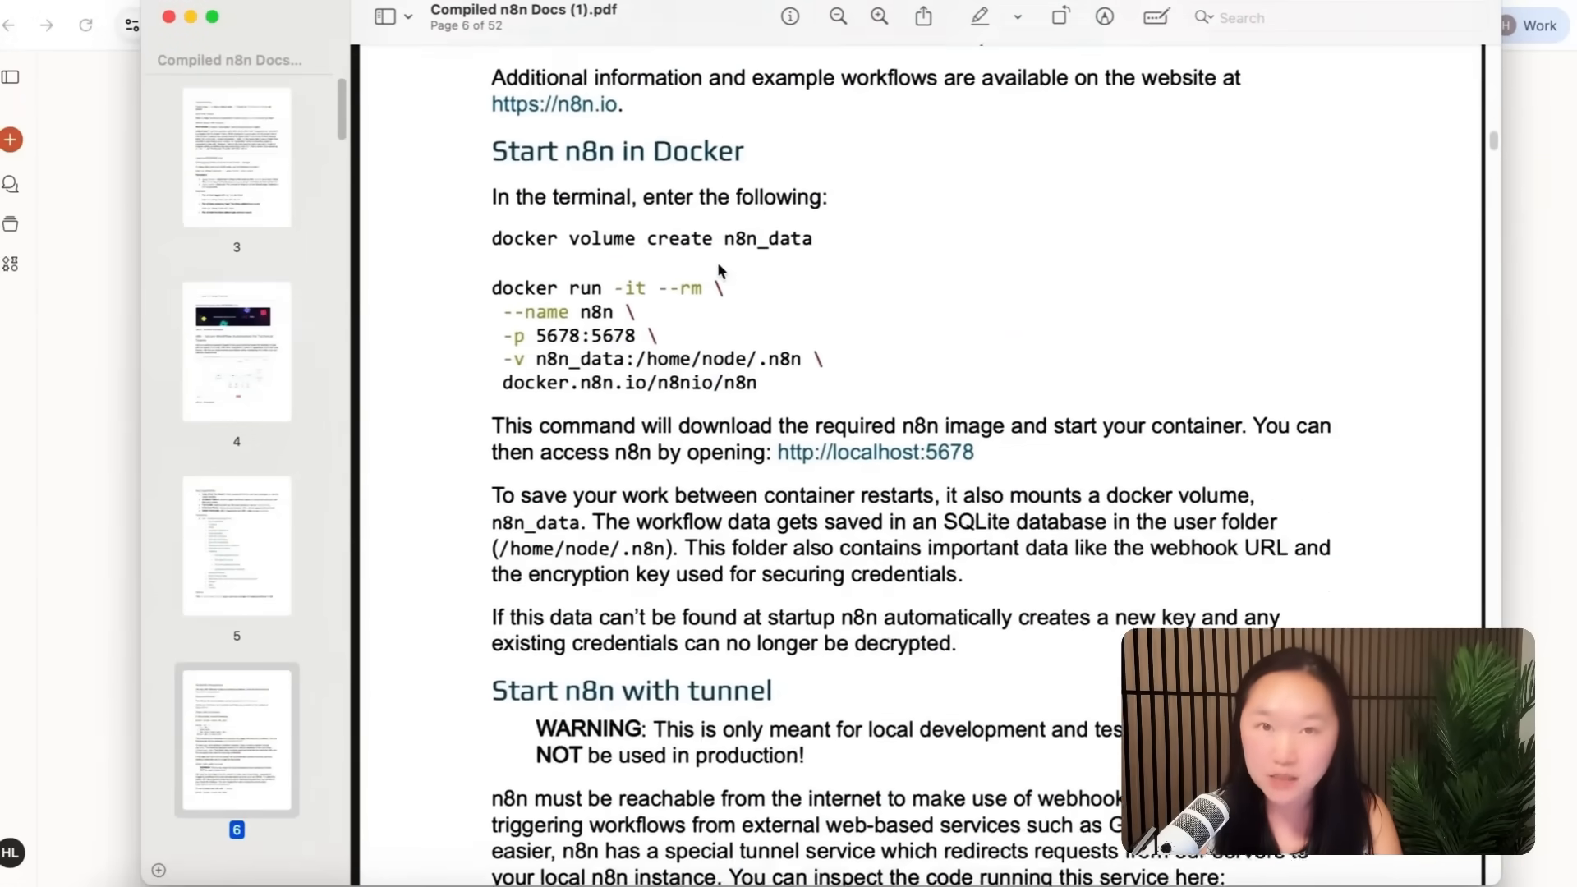
{"action": "scroll", "scroll_direction": "down", "scroll_amount": 3}
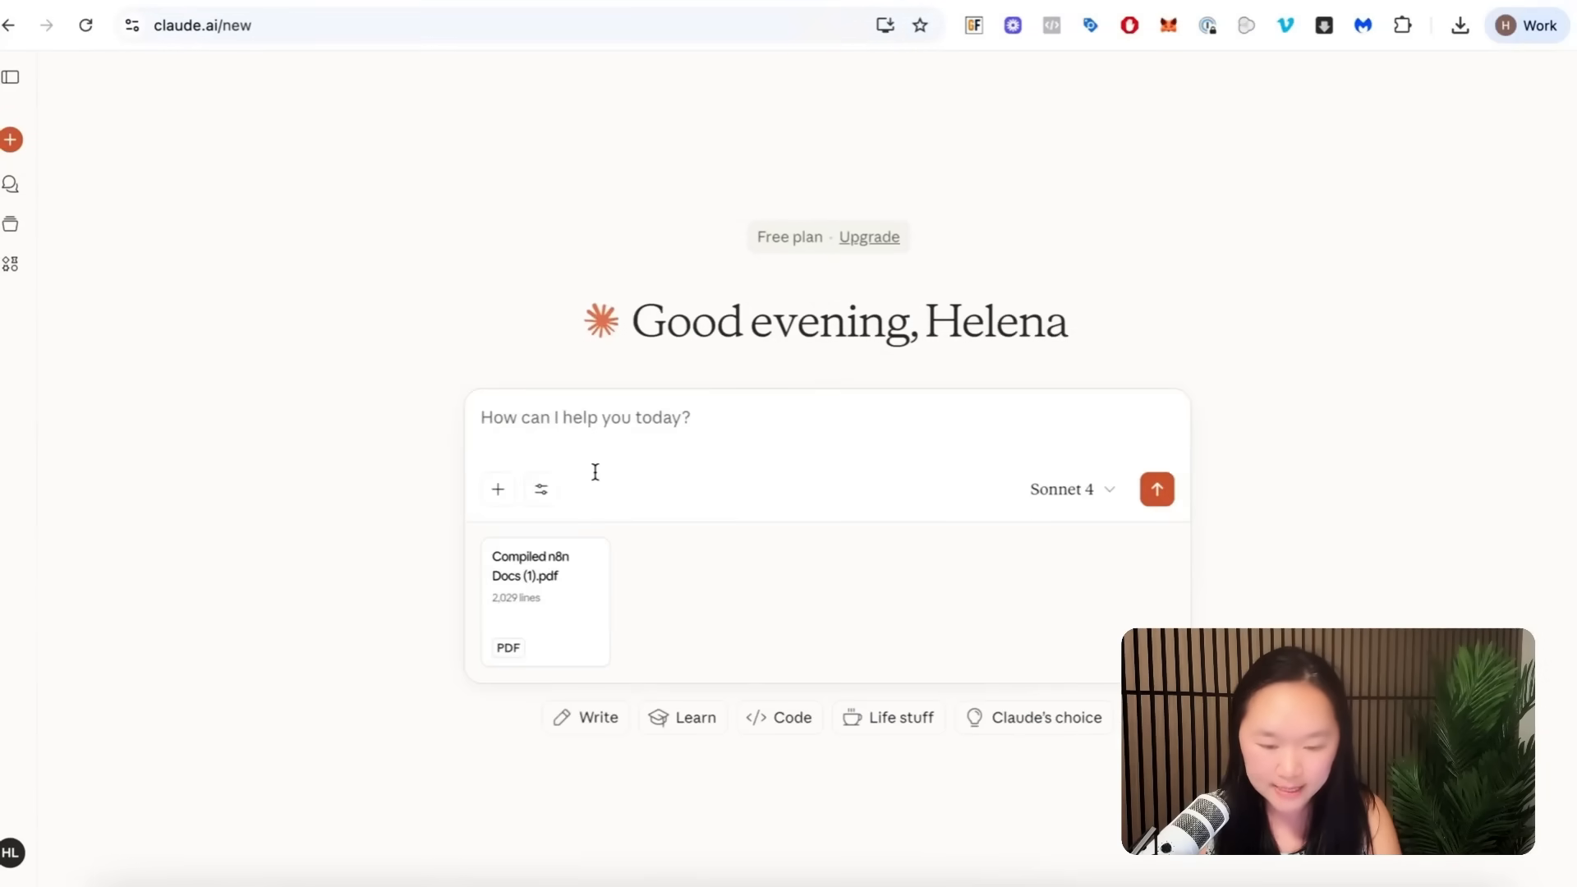
{"action": "mouse_move", "coordinate": [462, 373]}
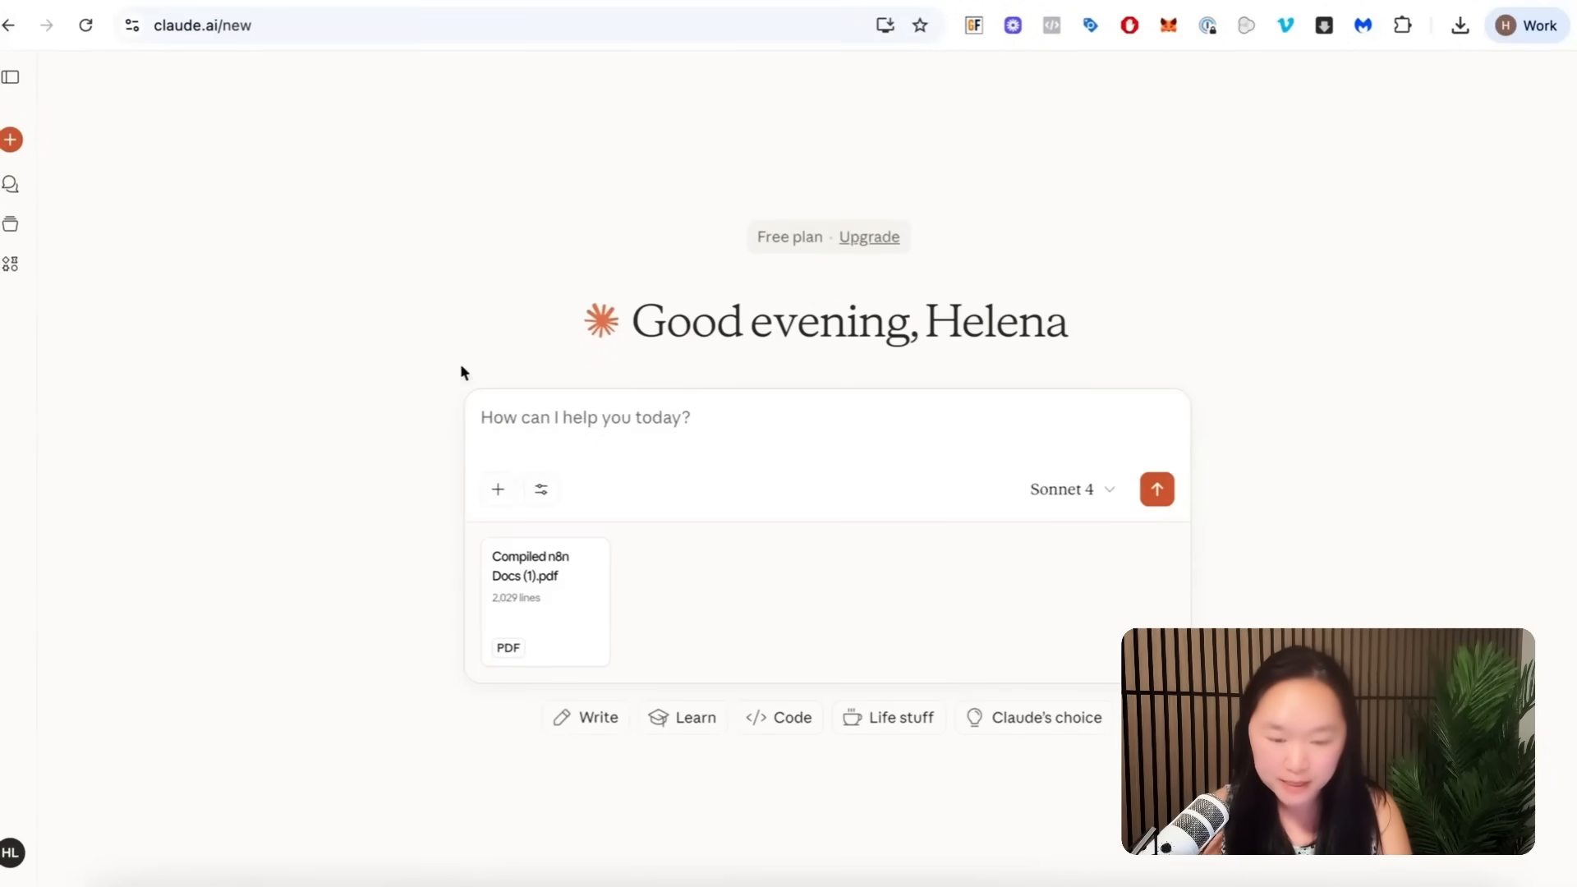
Step: Type the workflow-builder prompt ending 'Here's the workflow summary:' and paste the Gemini summary below
{"action": "left_click", "coordinate": [586, 418]}
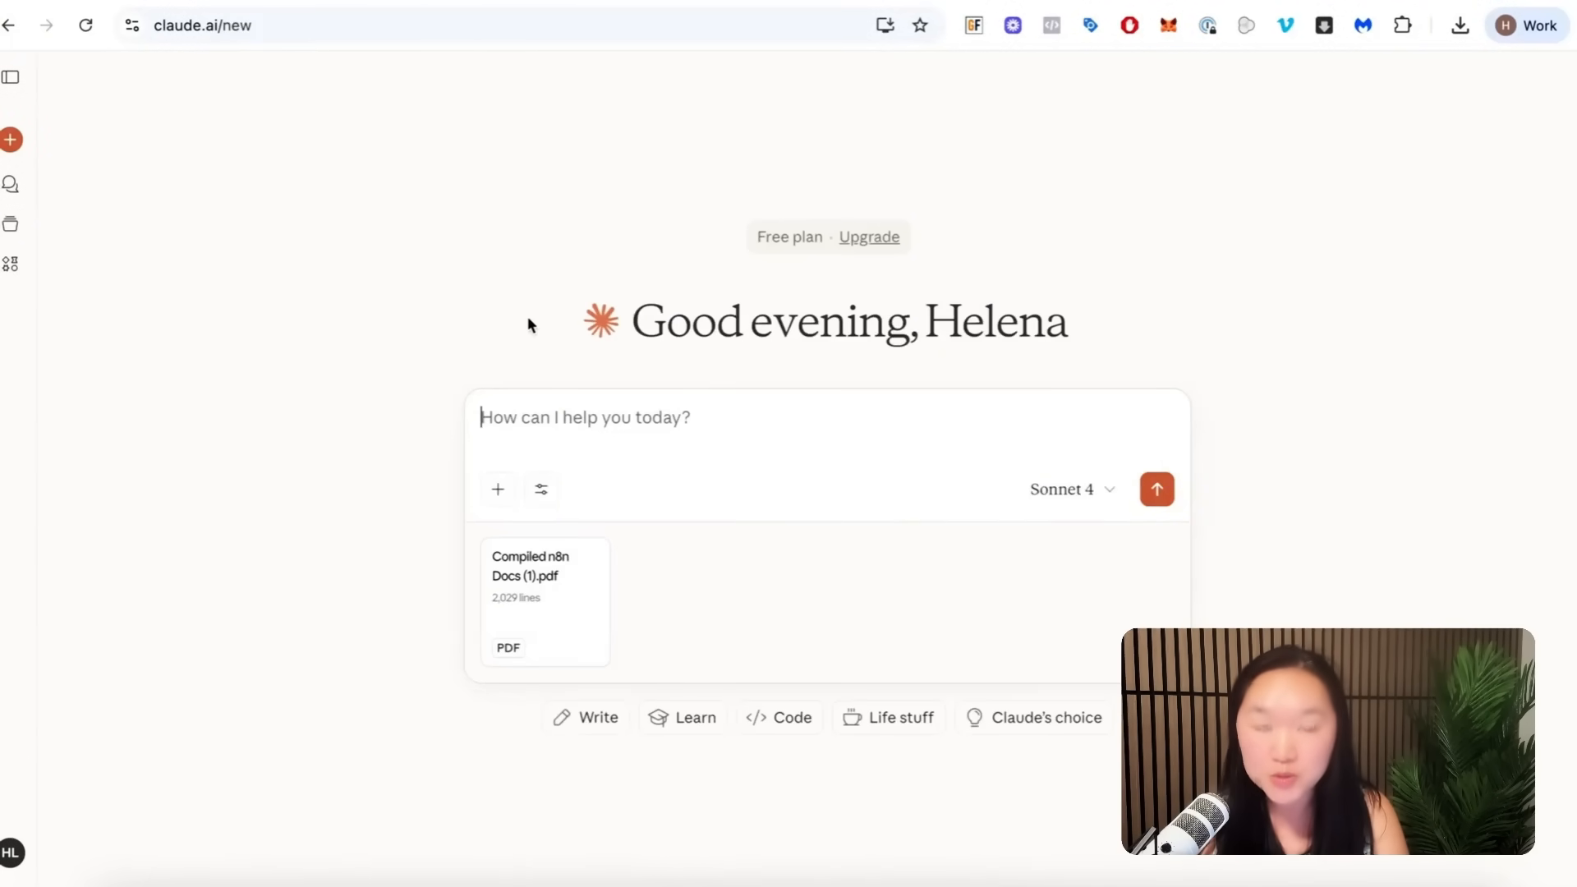
{"action": "mouse_move", "coordinate": [435, 178]}
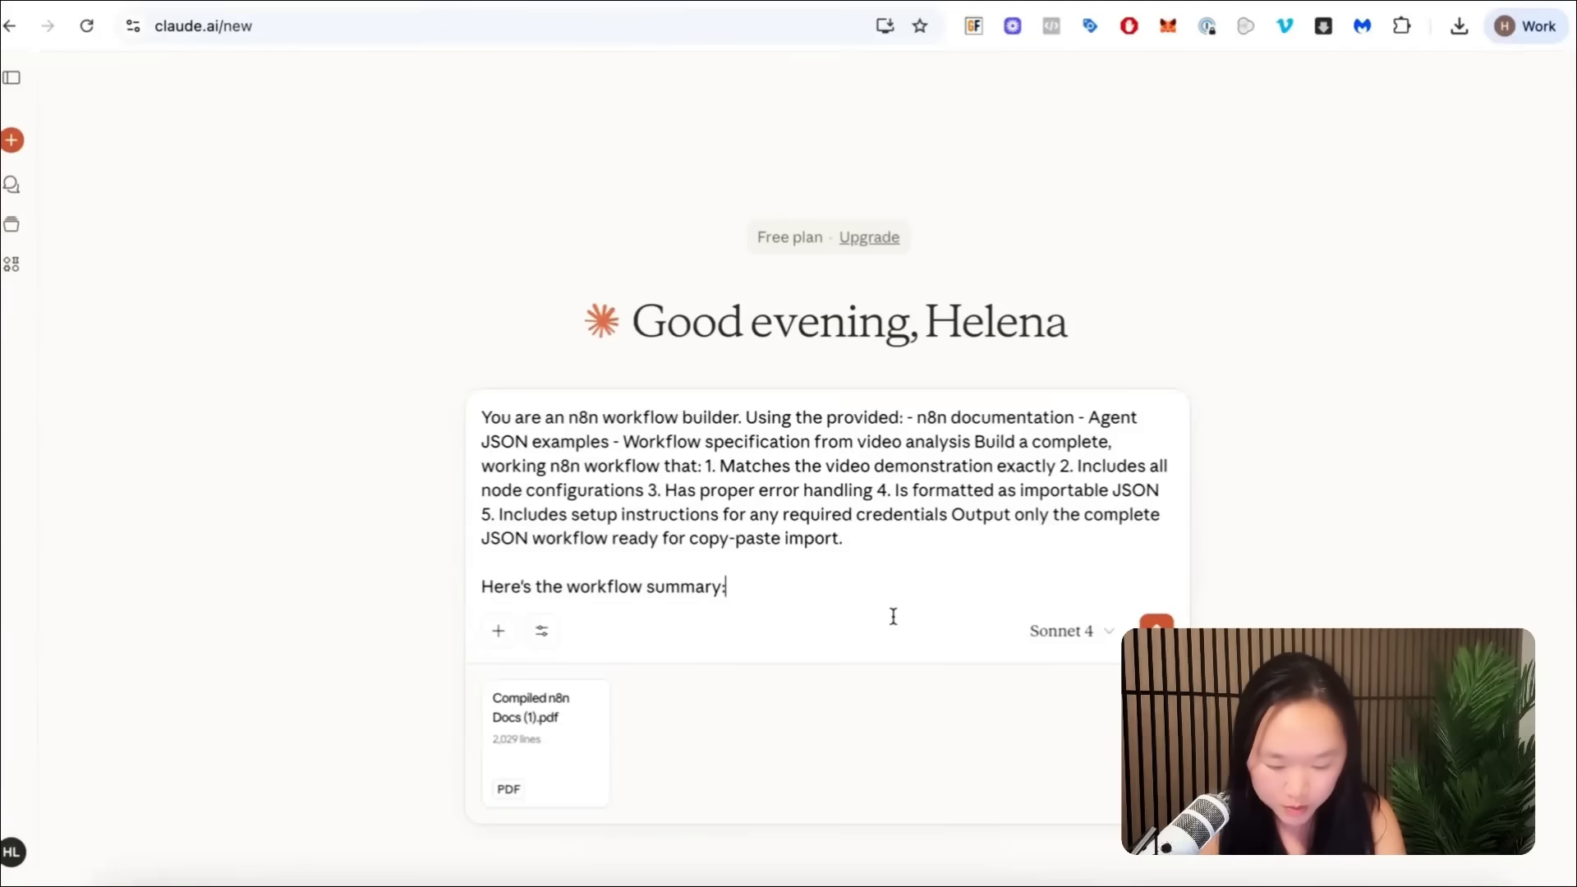
{"action": "scroll", "scroll_direction": "down", "scroll_amount": 3}
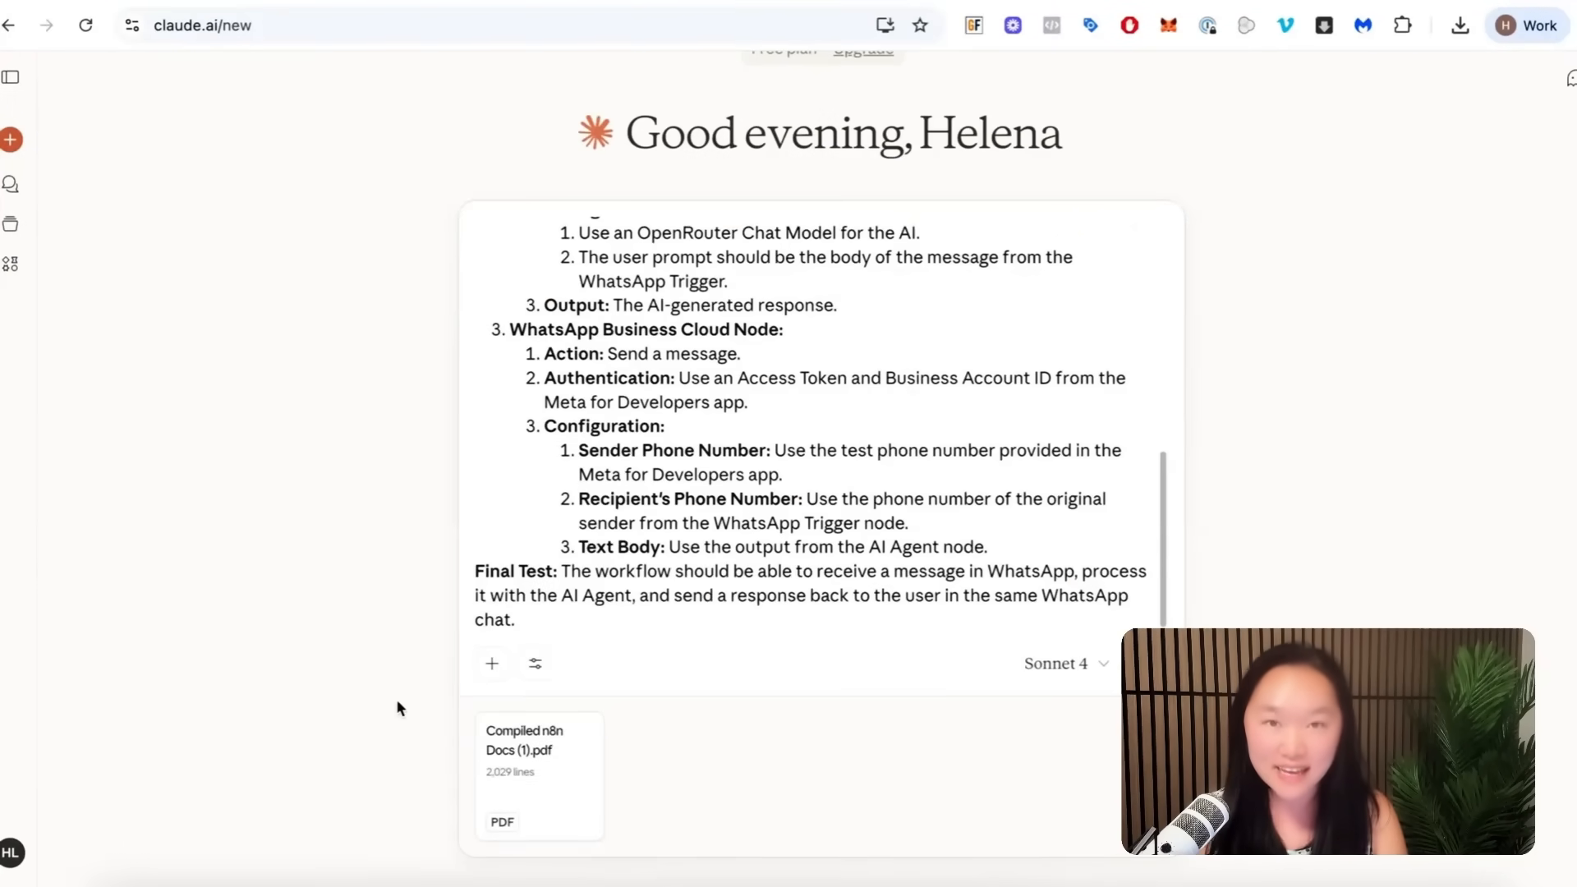
{"action": "mouse_move", "coordinate": [422, 704]}
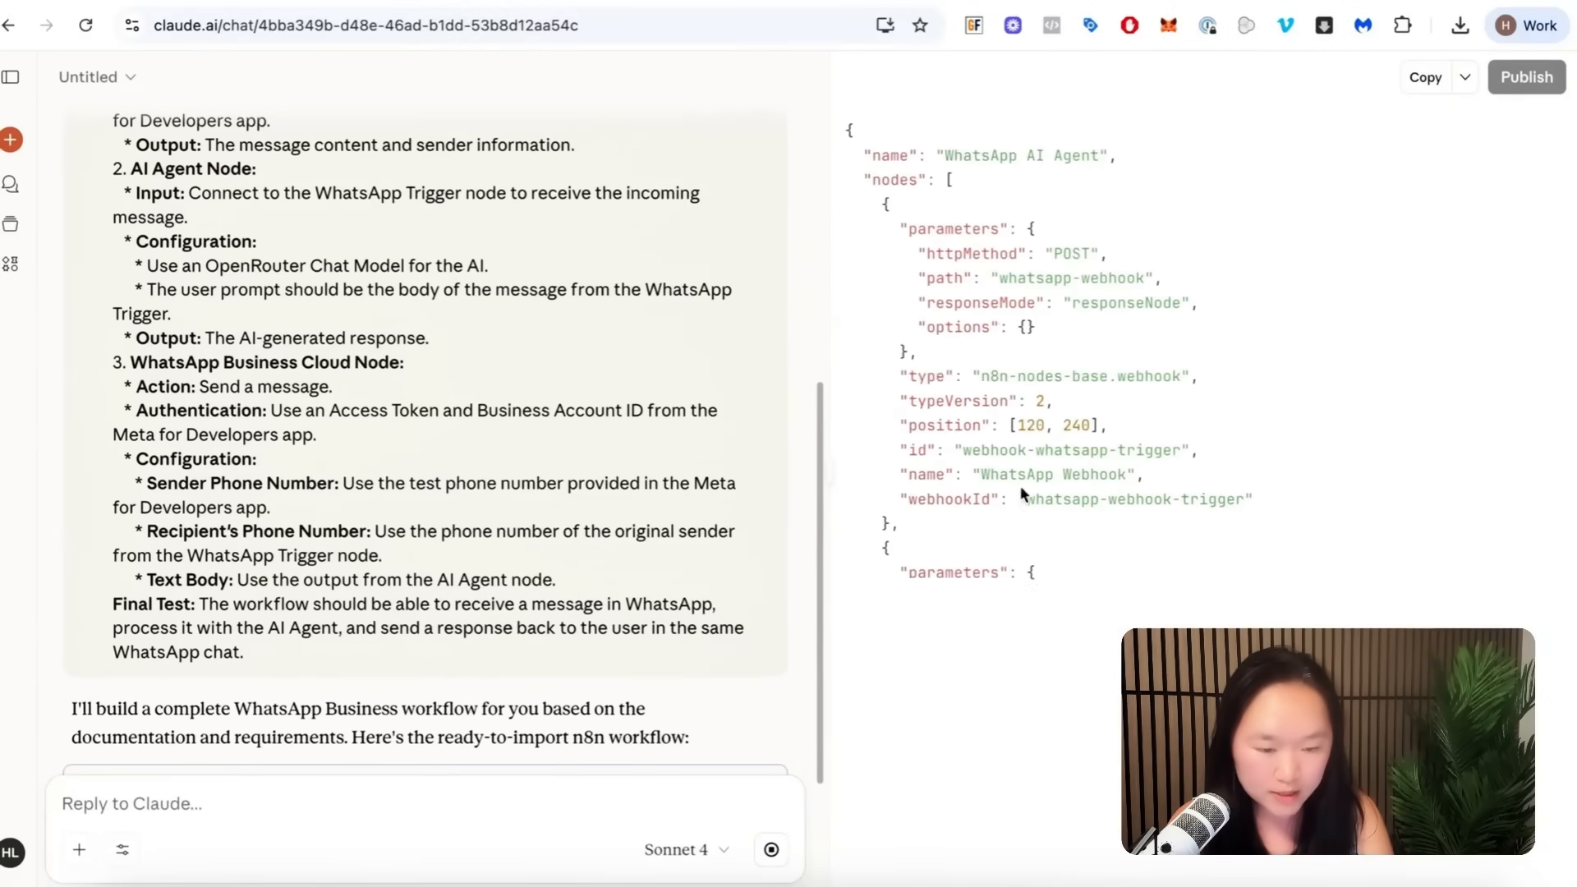
Step: Reveal Download as json under the Copy dropdown and scroll through the workflow's node definitions
{"action": "scroll", "scroll_direction": "down", "scroll_amount": 3}
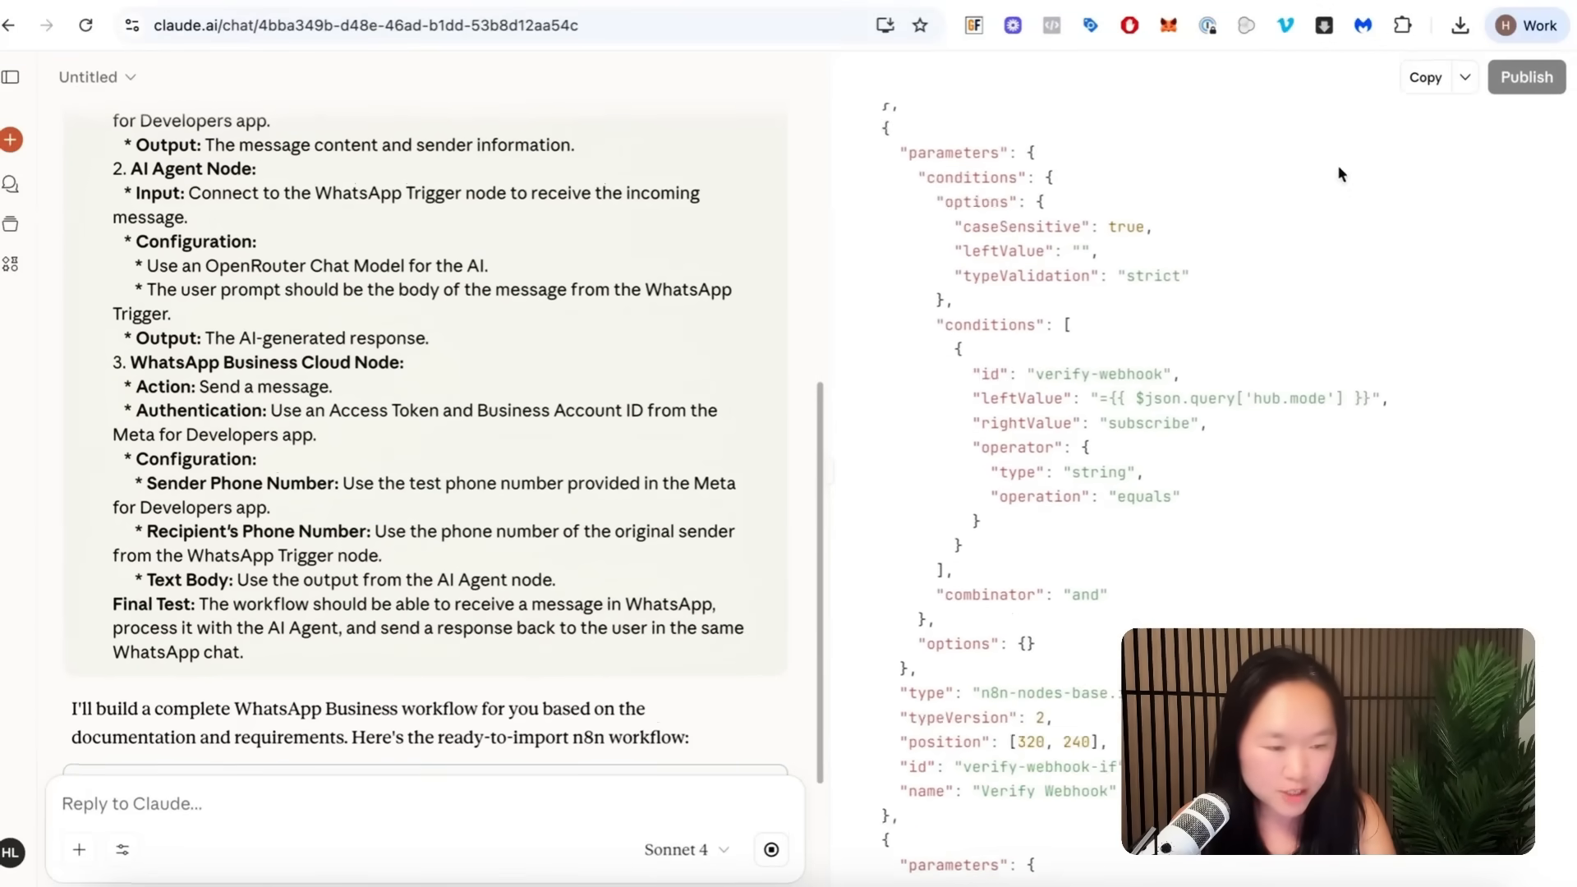
{"action": "scroll", "scroll_direction": "down", "scroll_amount": 3}
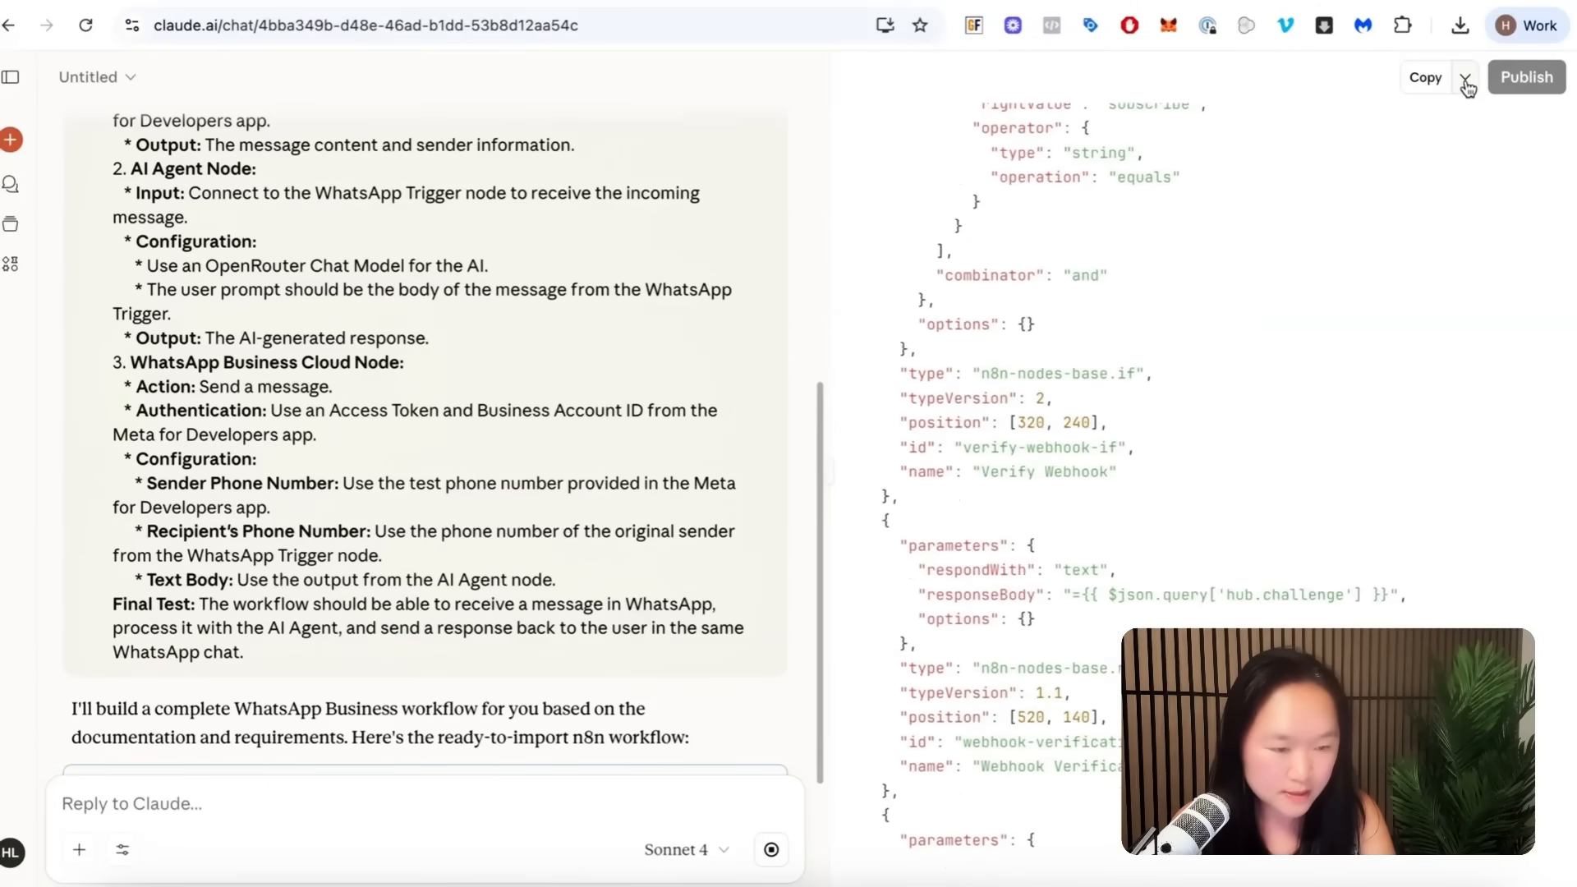
{"action": "left_click", "coordinate": [1465, 77]}
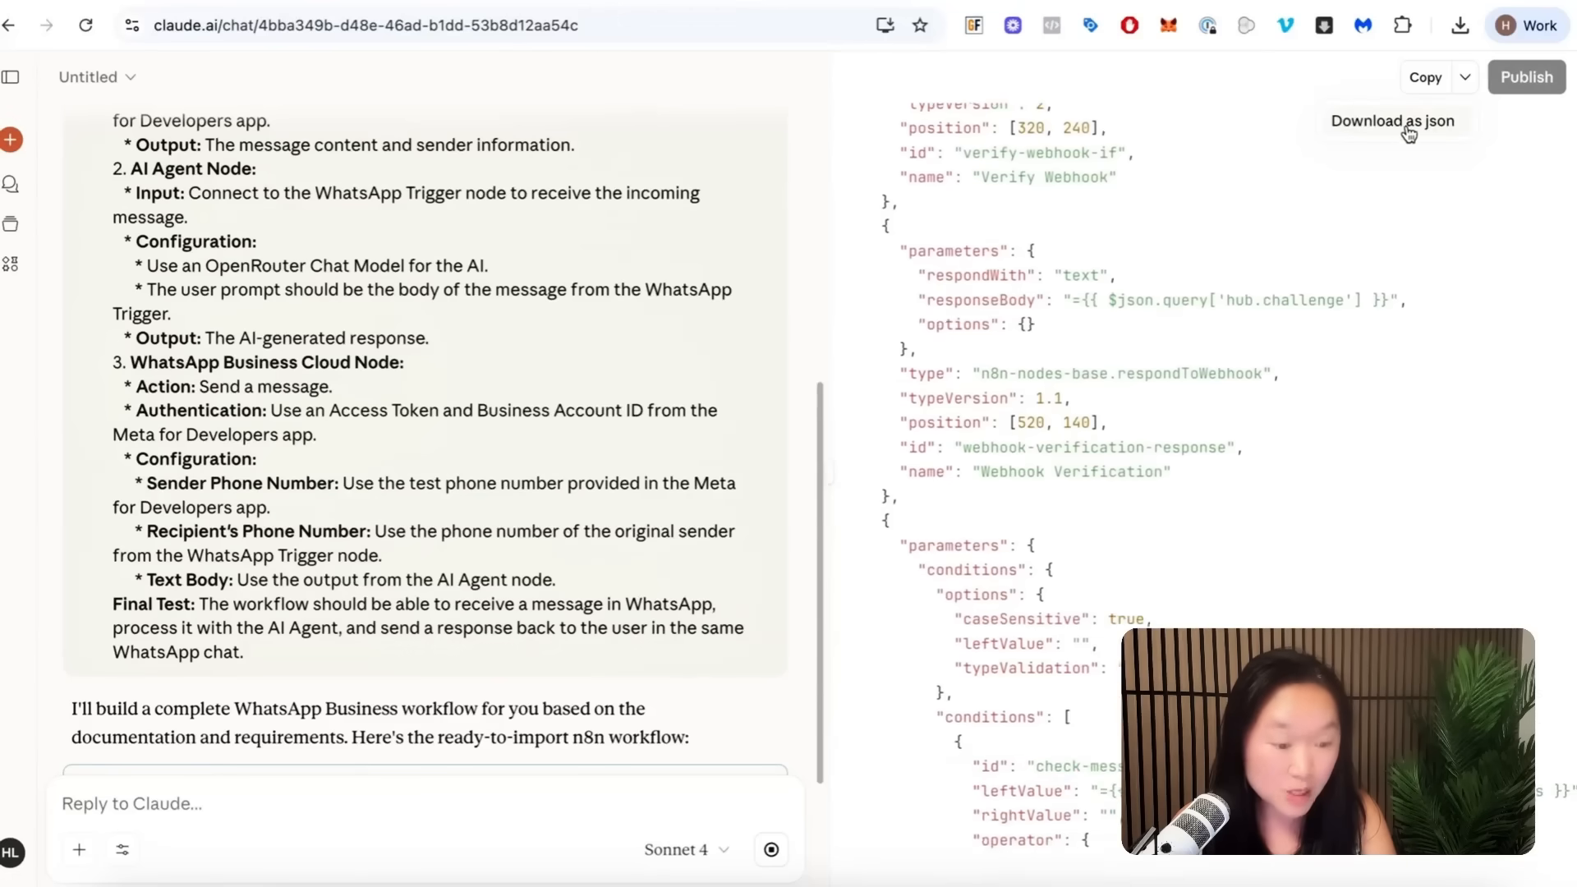
{"action": "scroll", "scroll_direction": "down", "scroll_amount": 3}
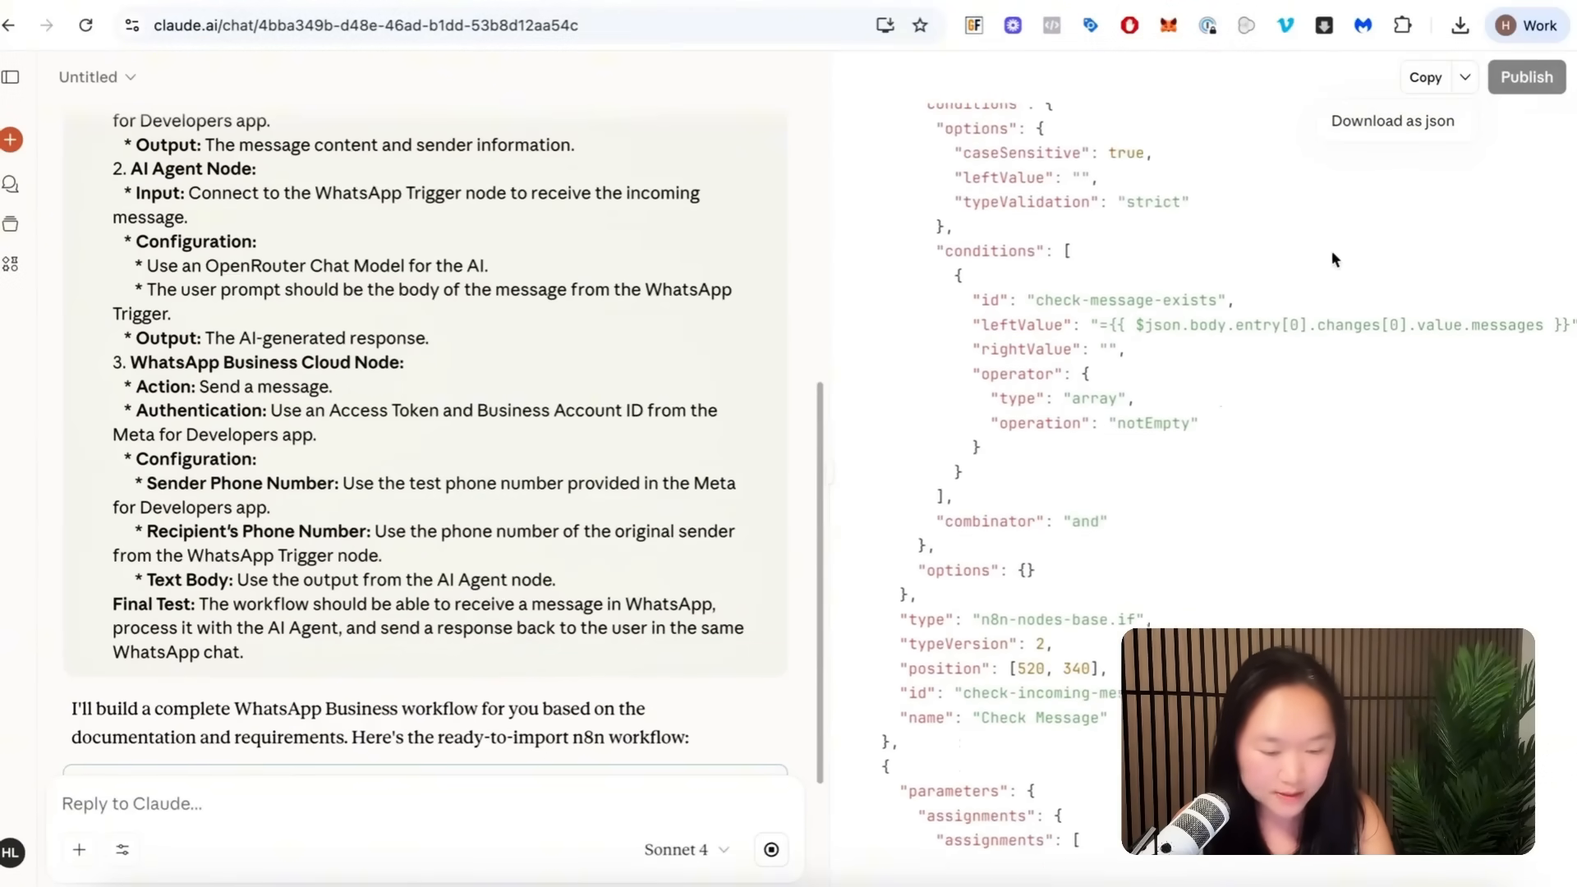
{"action": "scroll", "scroll_direction": "down", "scroll_amount": 3}
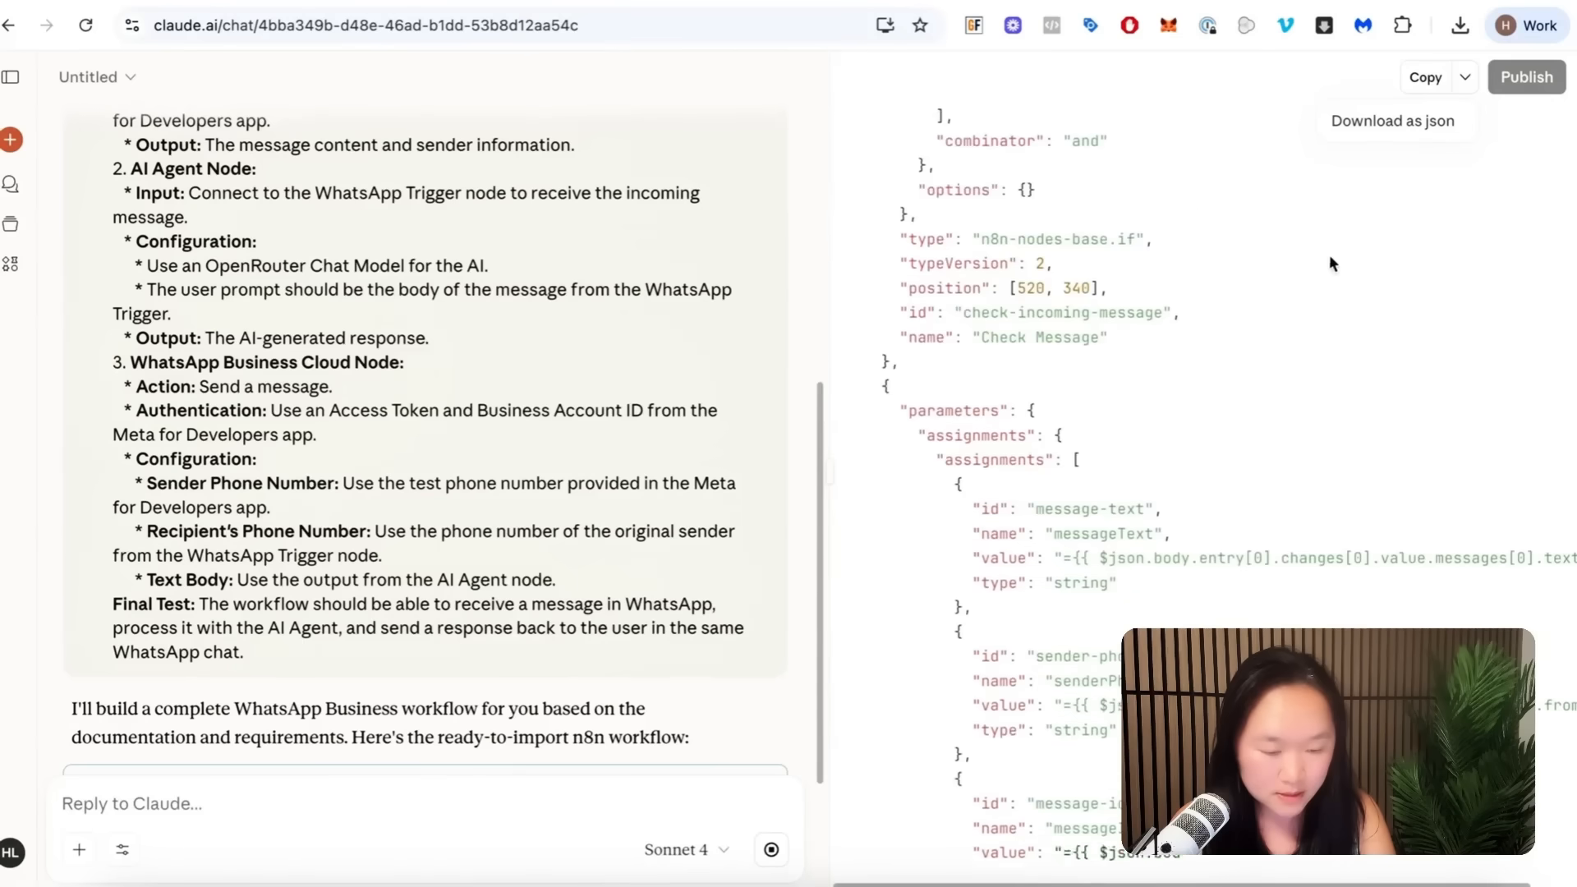
{"action": "scroll", "scroll_direction": "down", "scroll_amount": 3}
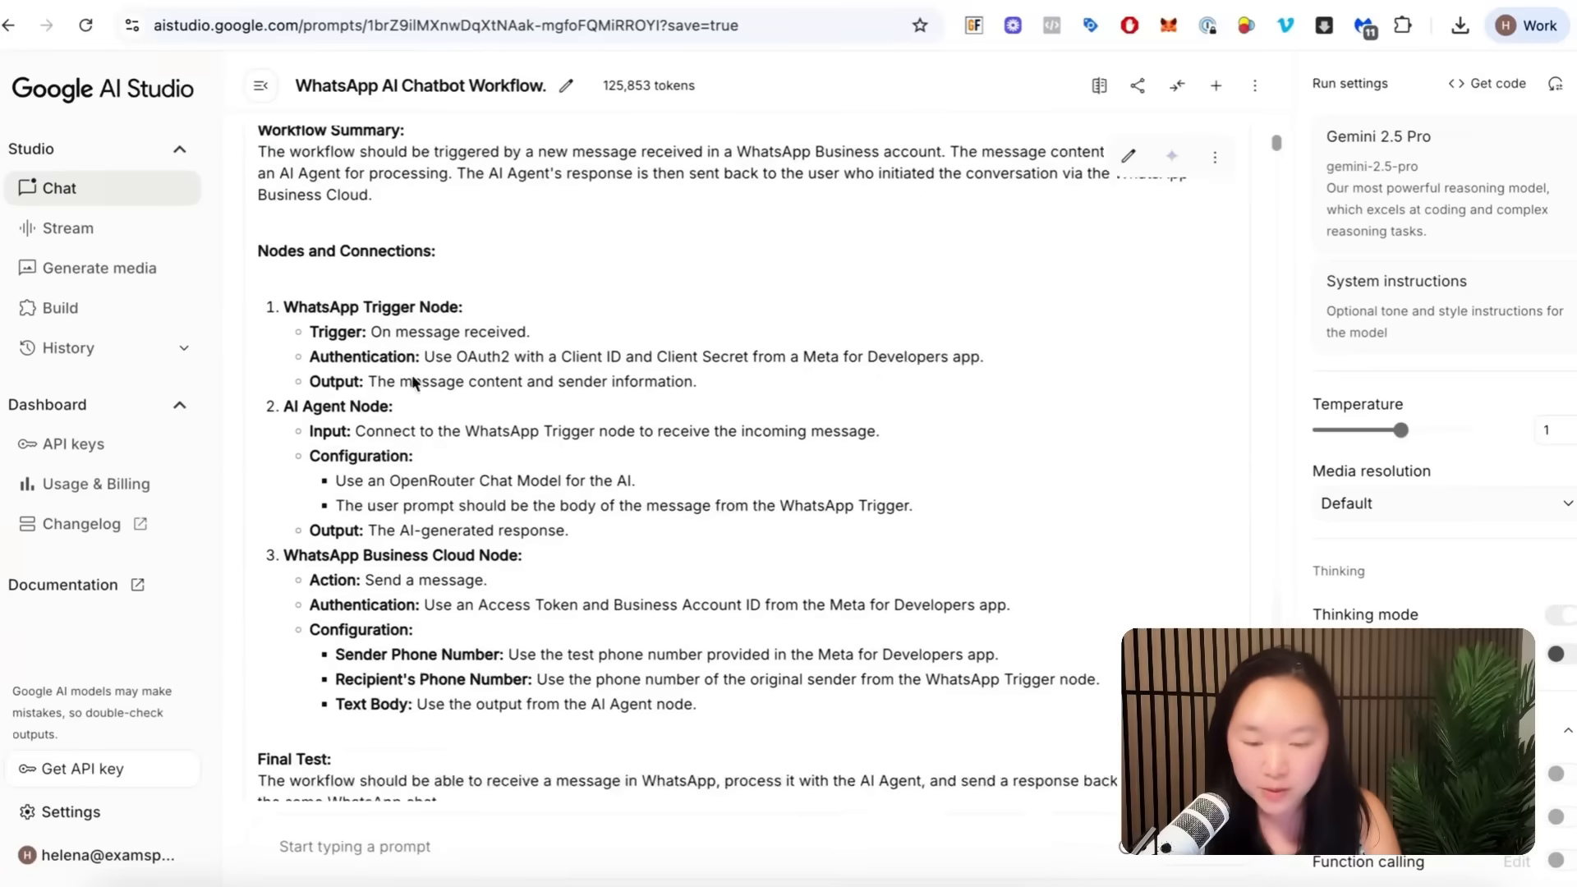
{"action": "scroll", "scroll_direction": "down", "scroll_amount": 3}
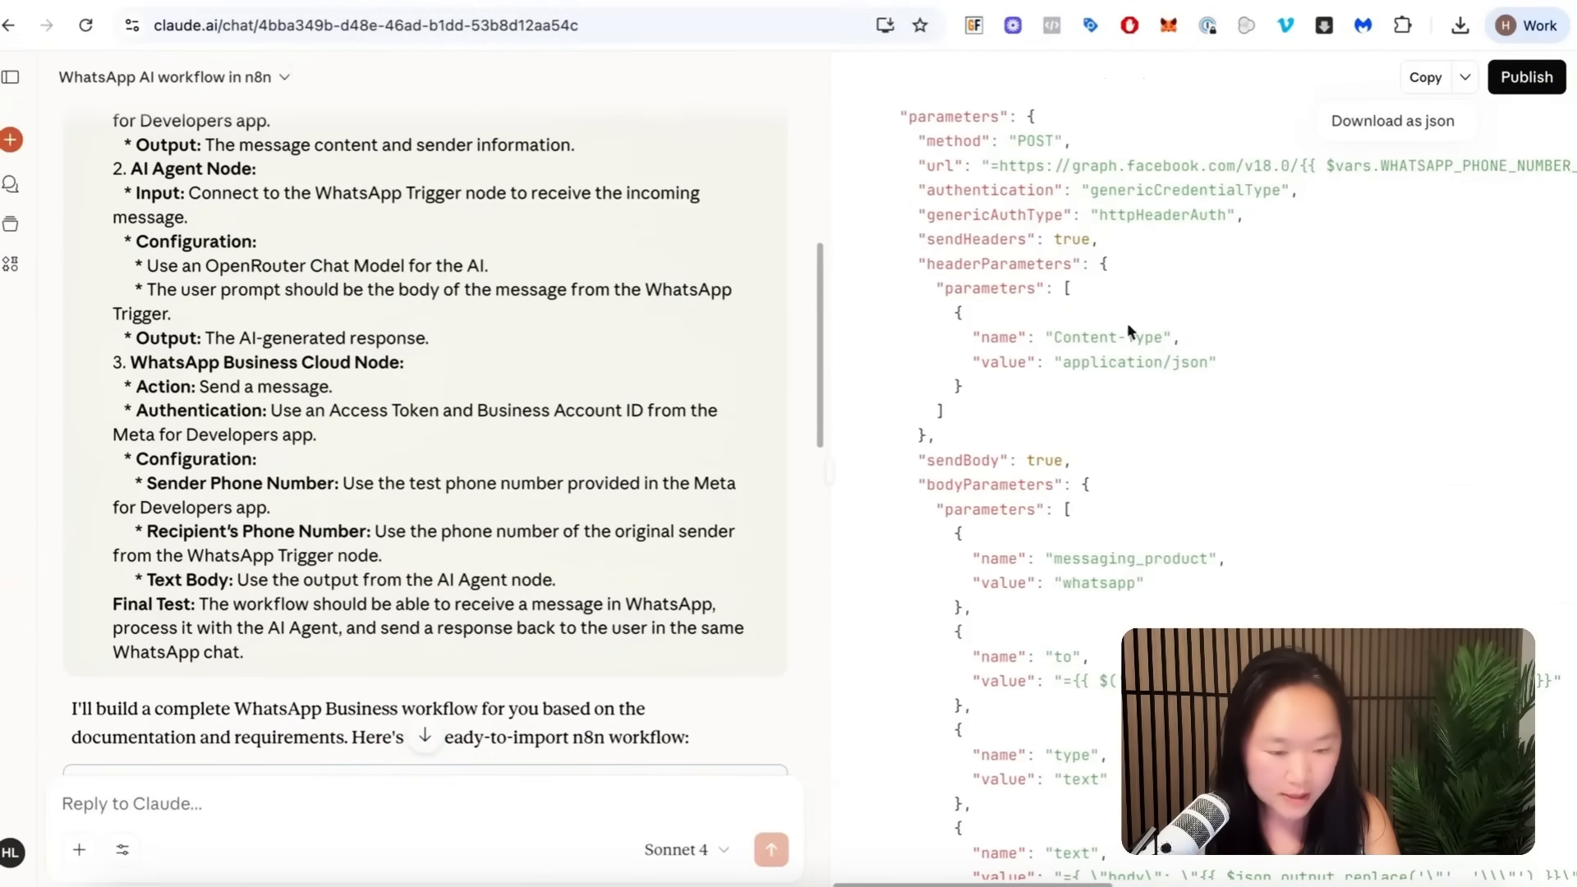
Step: Download the WhatsApp workflow with Download as json and scroll through its connections section
{"action": "scroll", "scroll_direction": "down", "scroll_amount": 3}
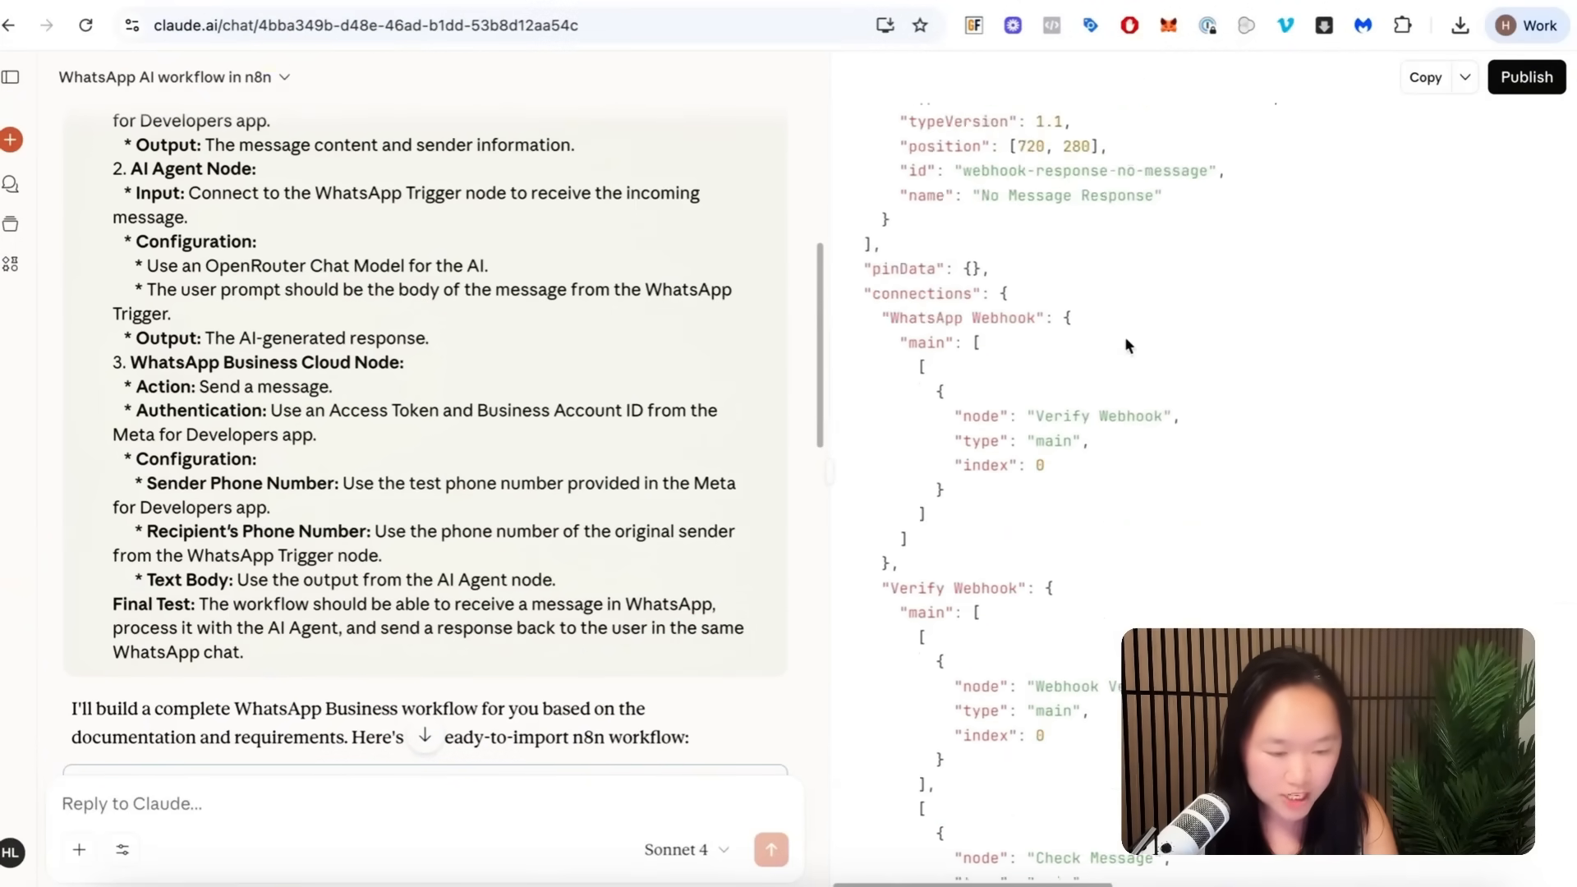
{"action": "left_click", "coordinate": [1466, 77]}
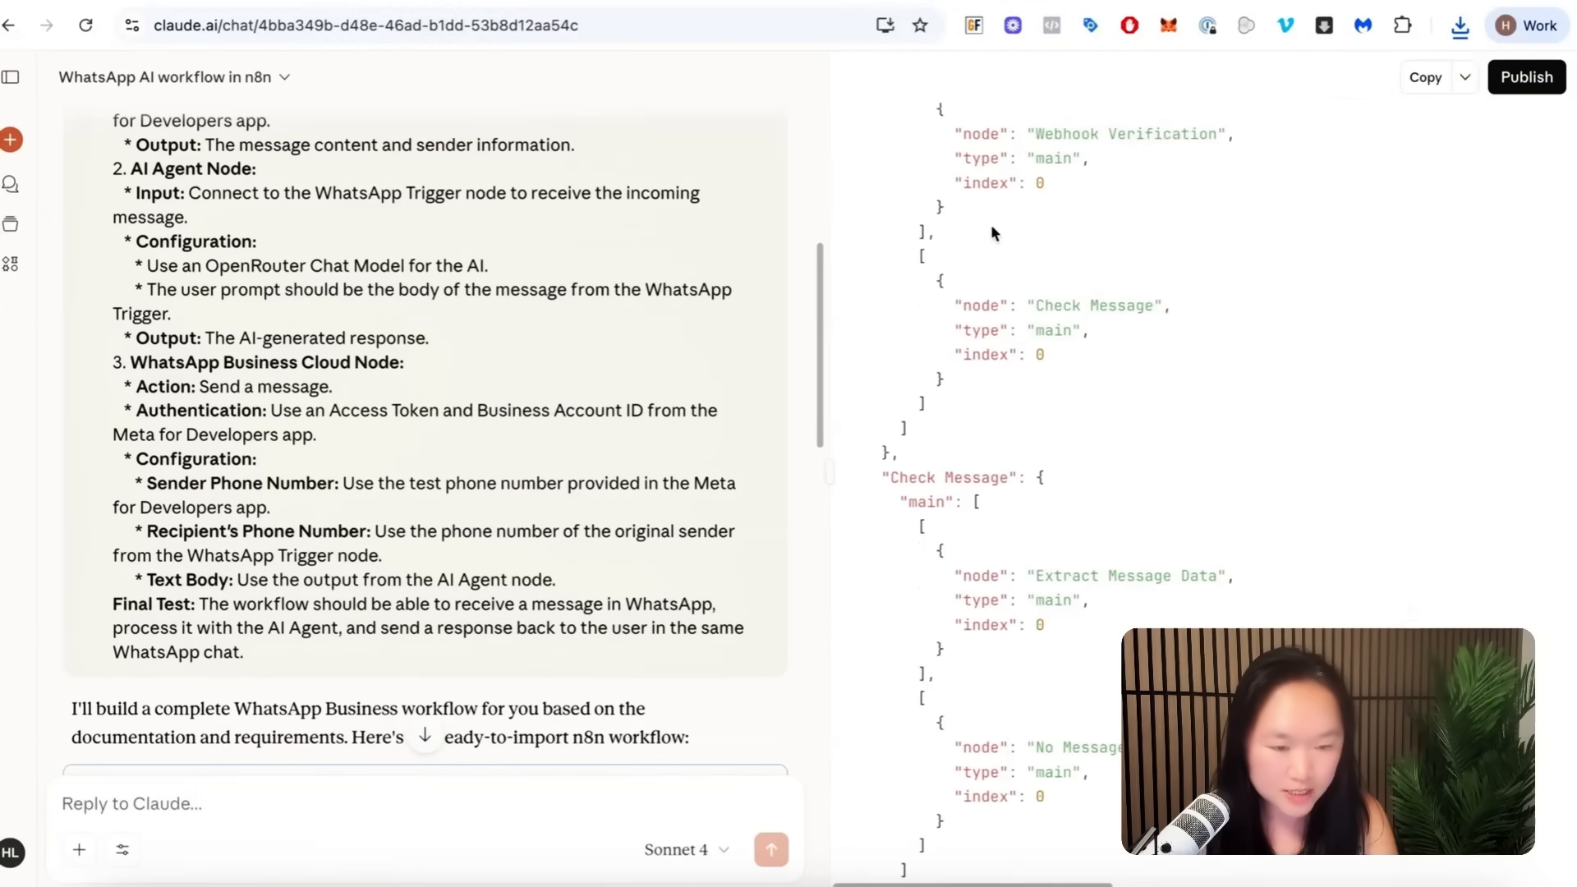
{"action": "scroll", "scroll_direction": "down", "scroll_amount": 3}
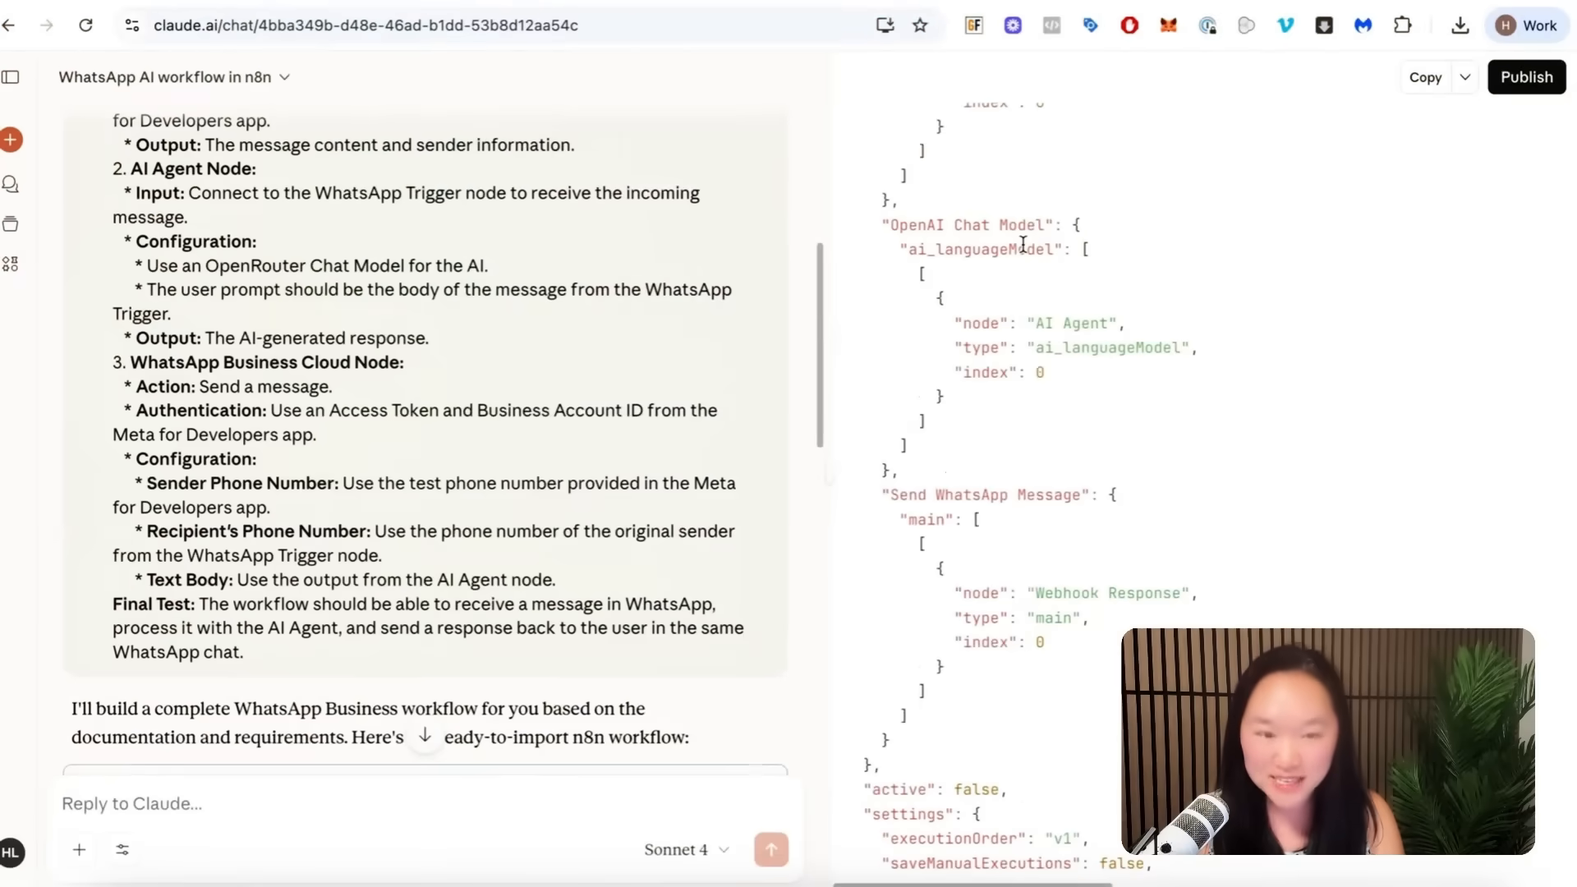
{"action": "scroll", "scroll_direction": "down", "scroll_amount": 3}
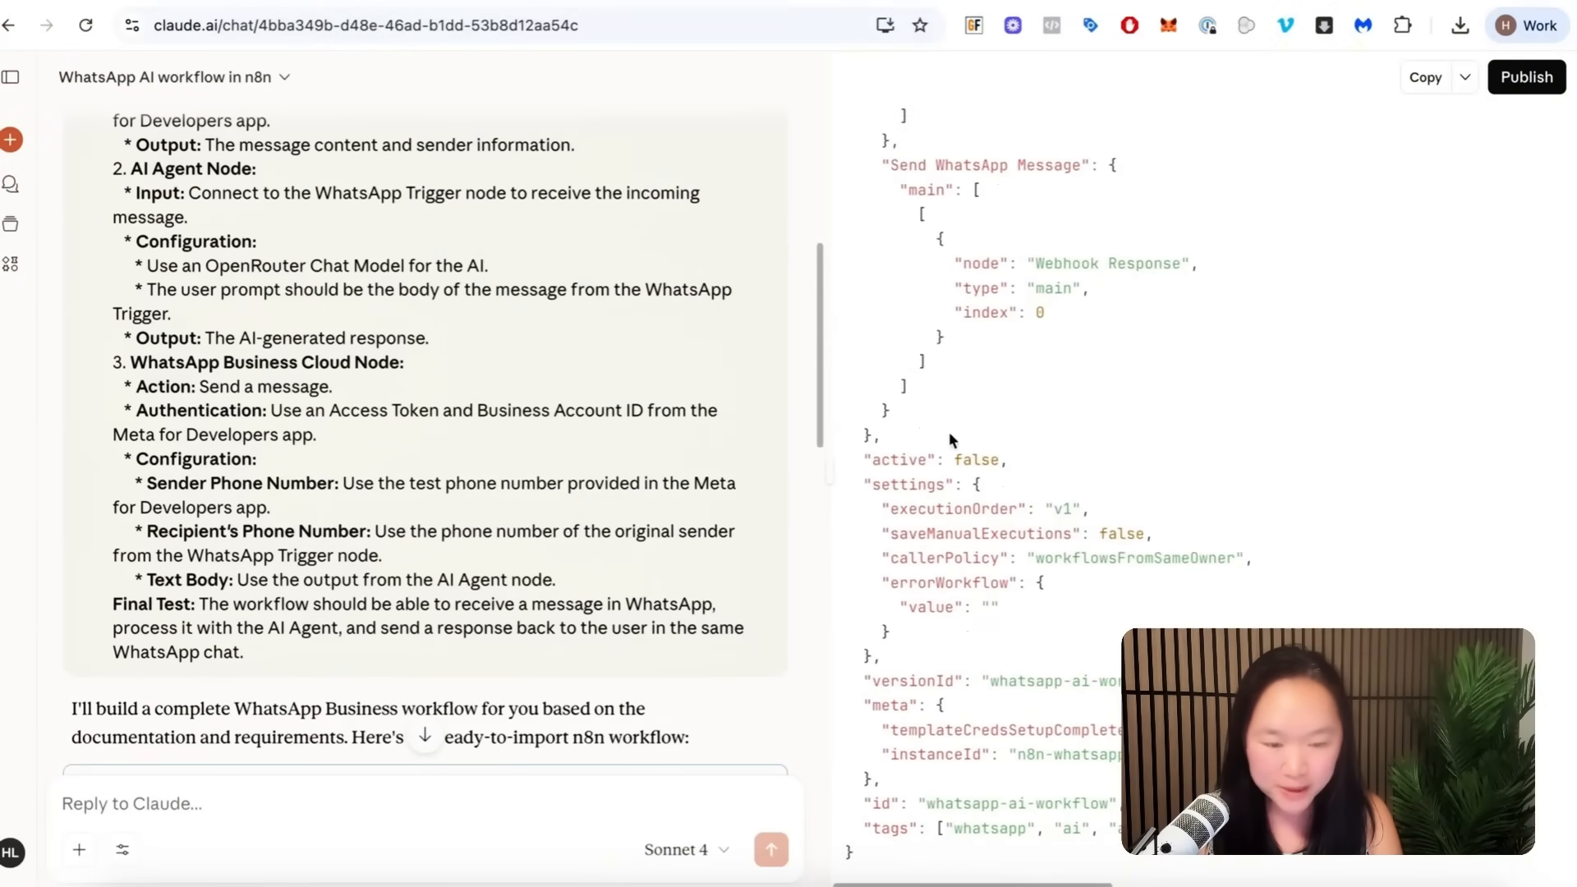
{"action": "scroll", "scroll_direction": "down", "scroll_amount": 3}
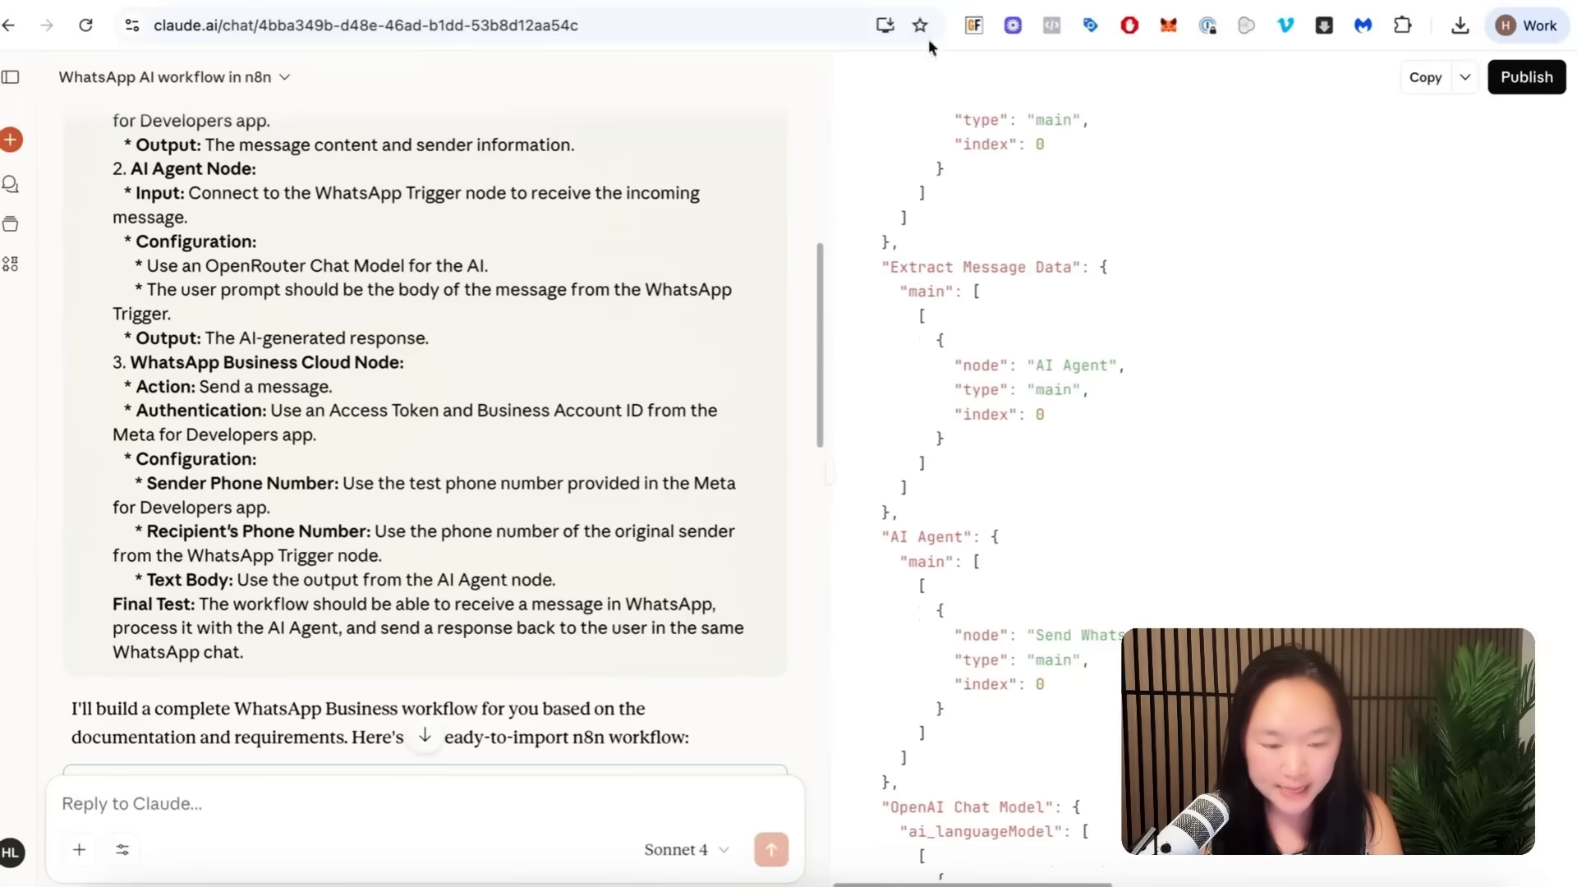
{"action": "mouse_move", "coordinate": [893, 266]}
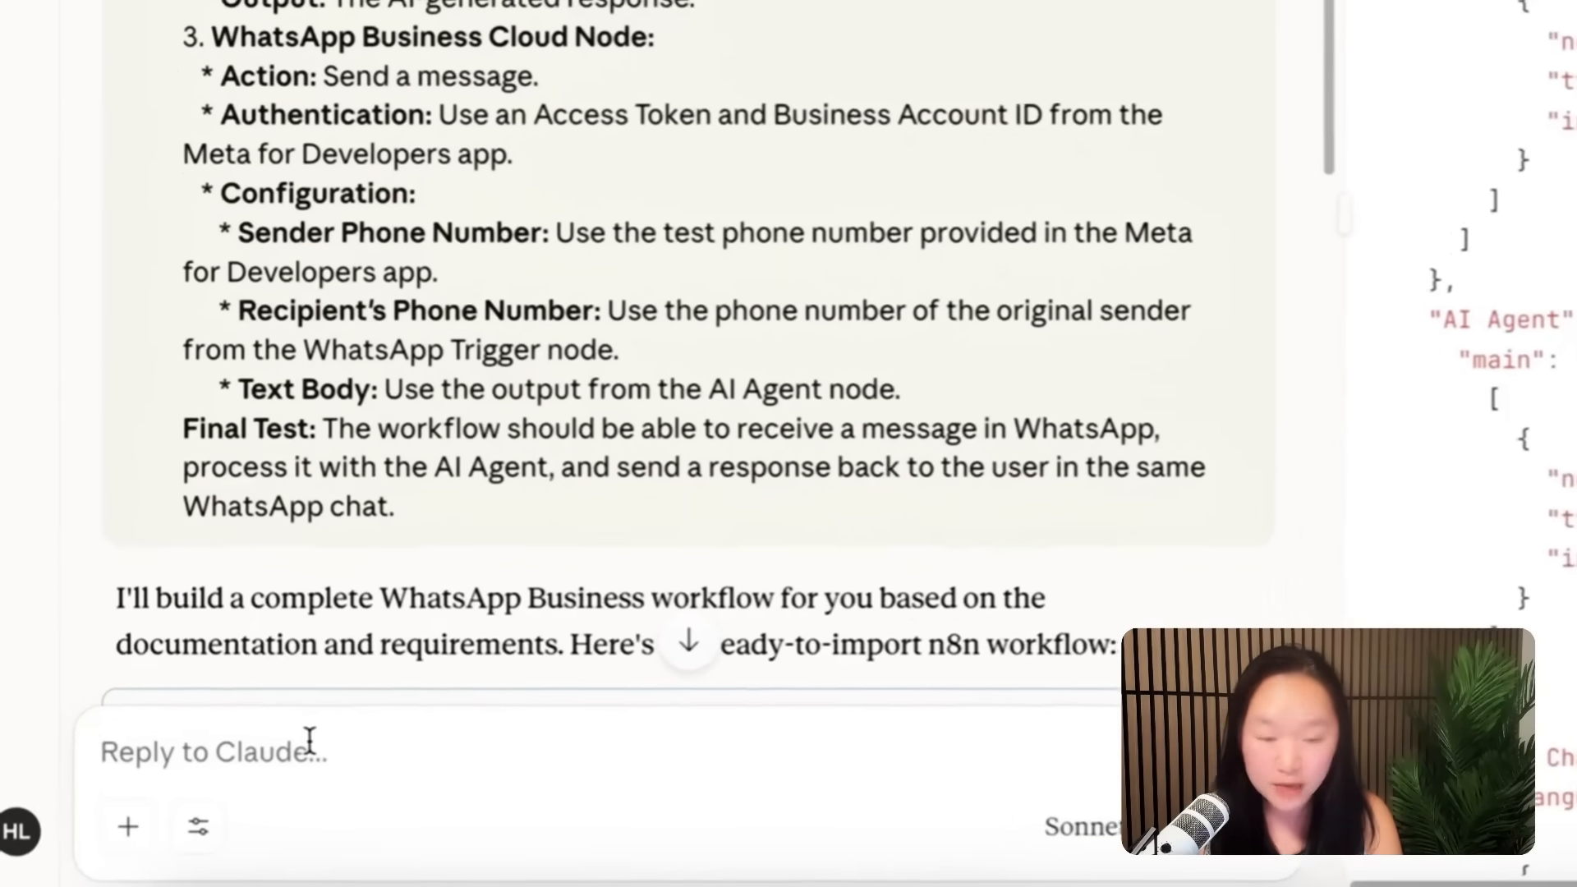
{"action": "scroll", "scroll_direction": "down", "scroll_amount": 3}
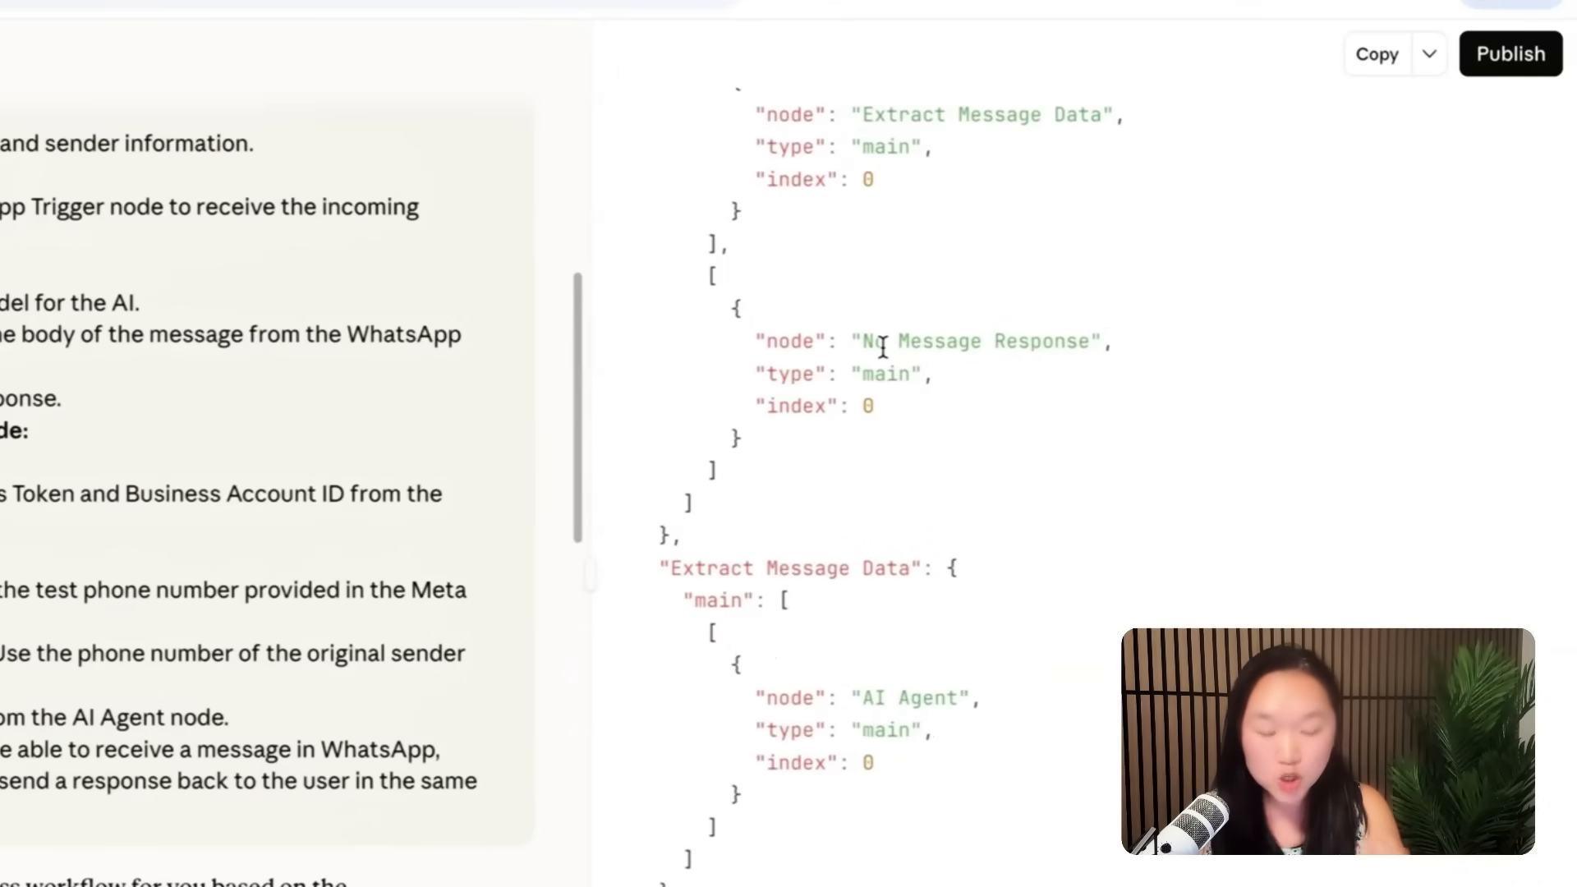
{"action": "mouse_move", "coordinate": [848, 179]}
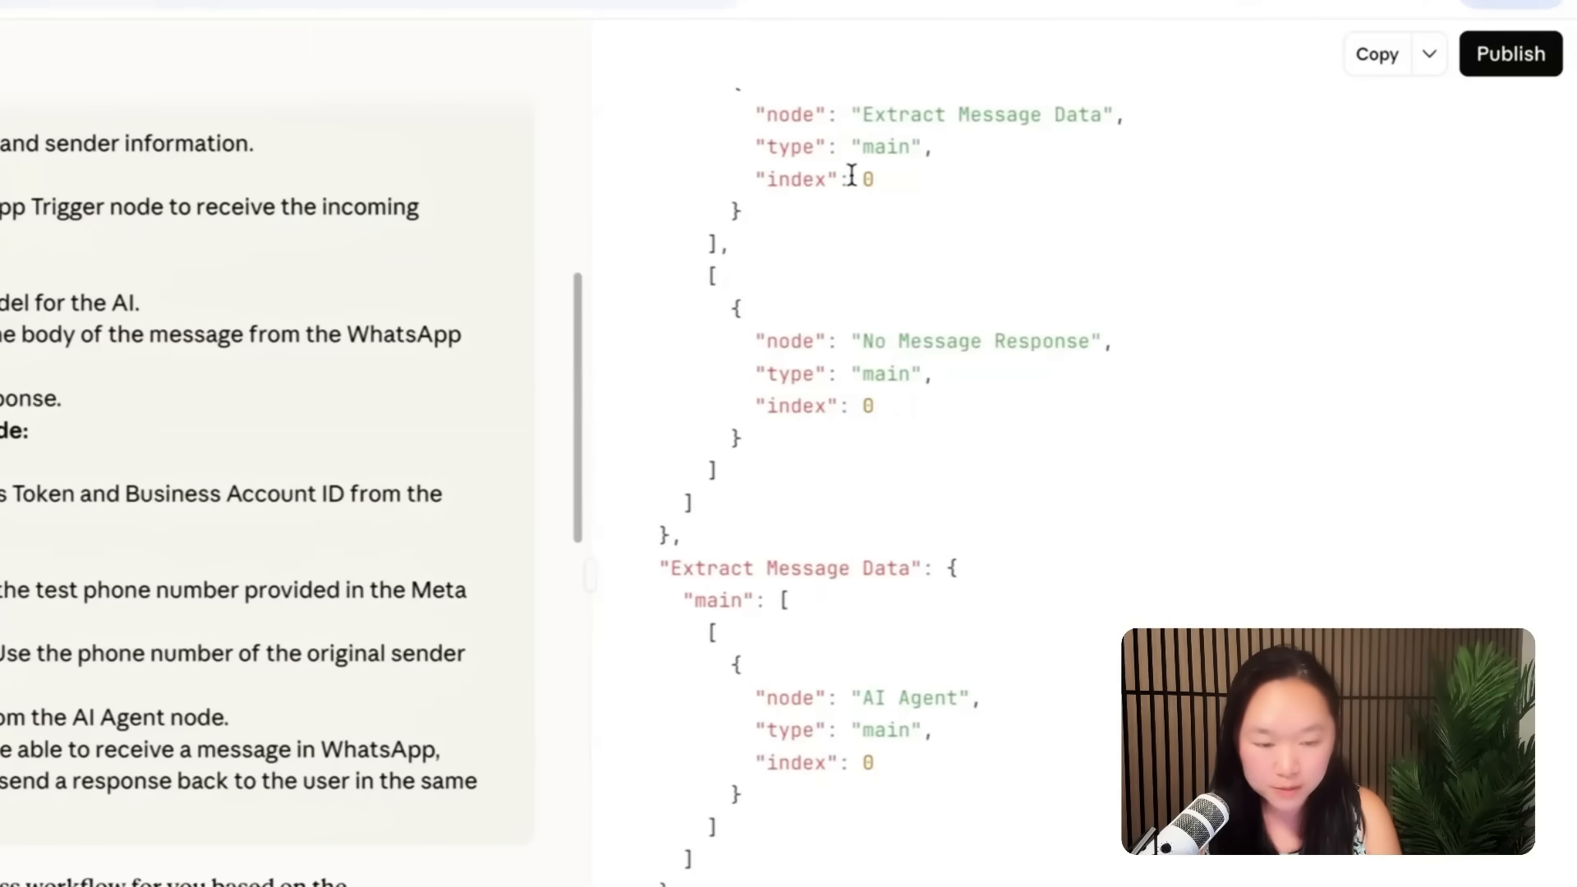
{"action": "double_click", "coordinate": [798, 264]}
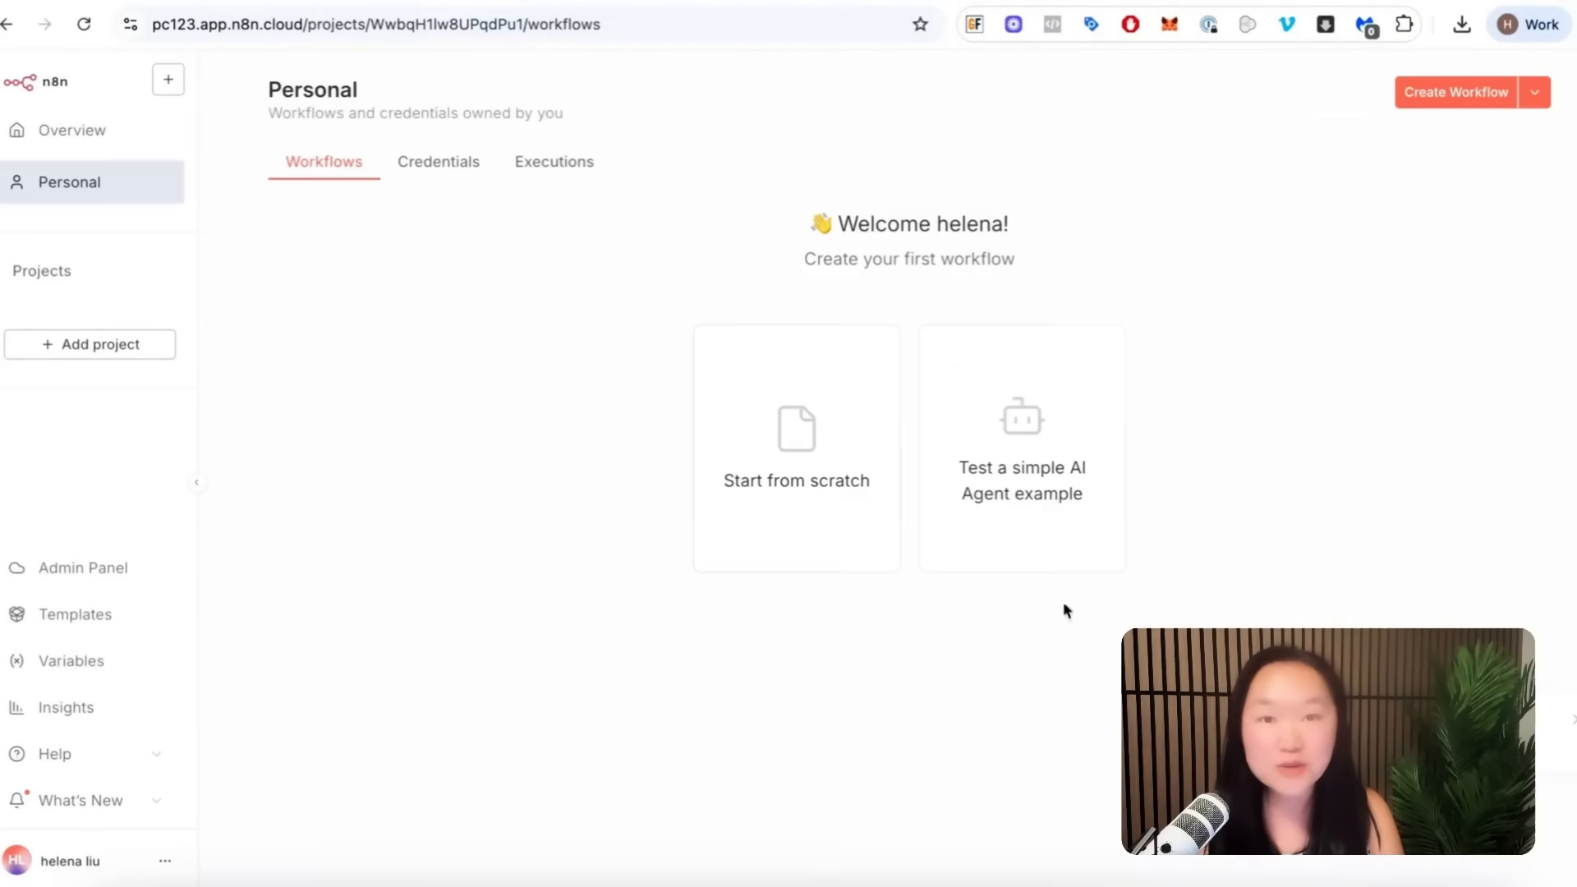
{"action": "mouse_move", "coordinate": [761, 511]}
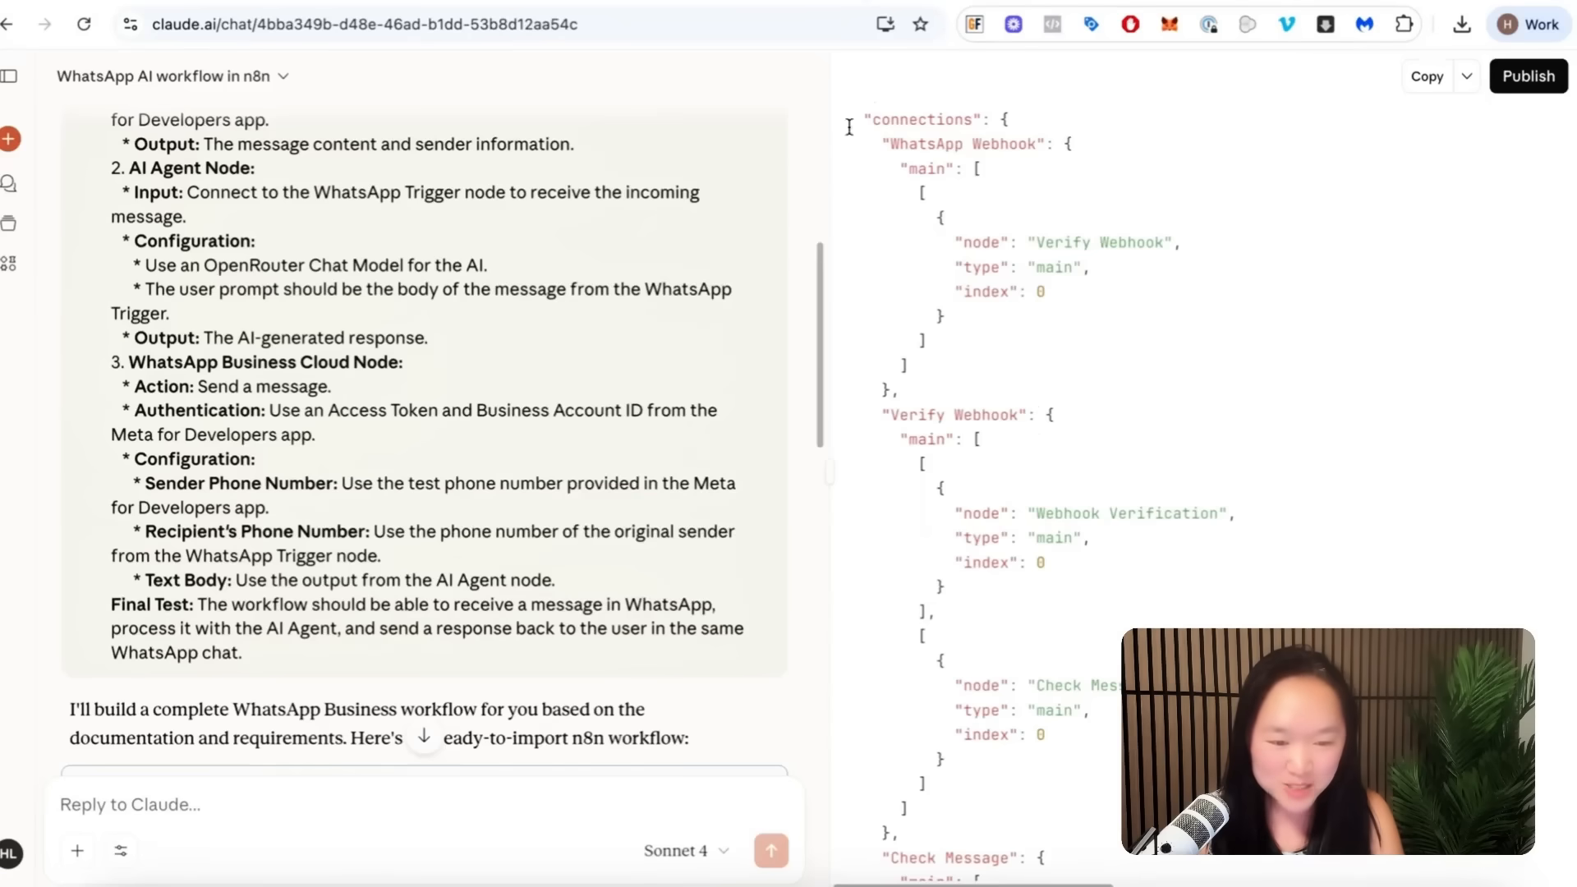
{"action": "scroll", "scroll_direction": "down", "scroll_amount": 3}
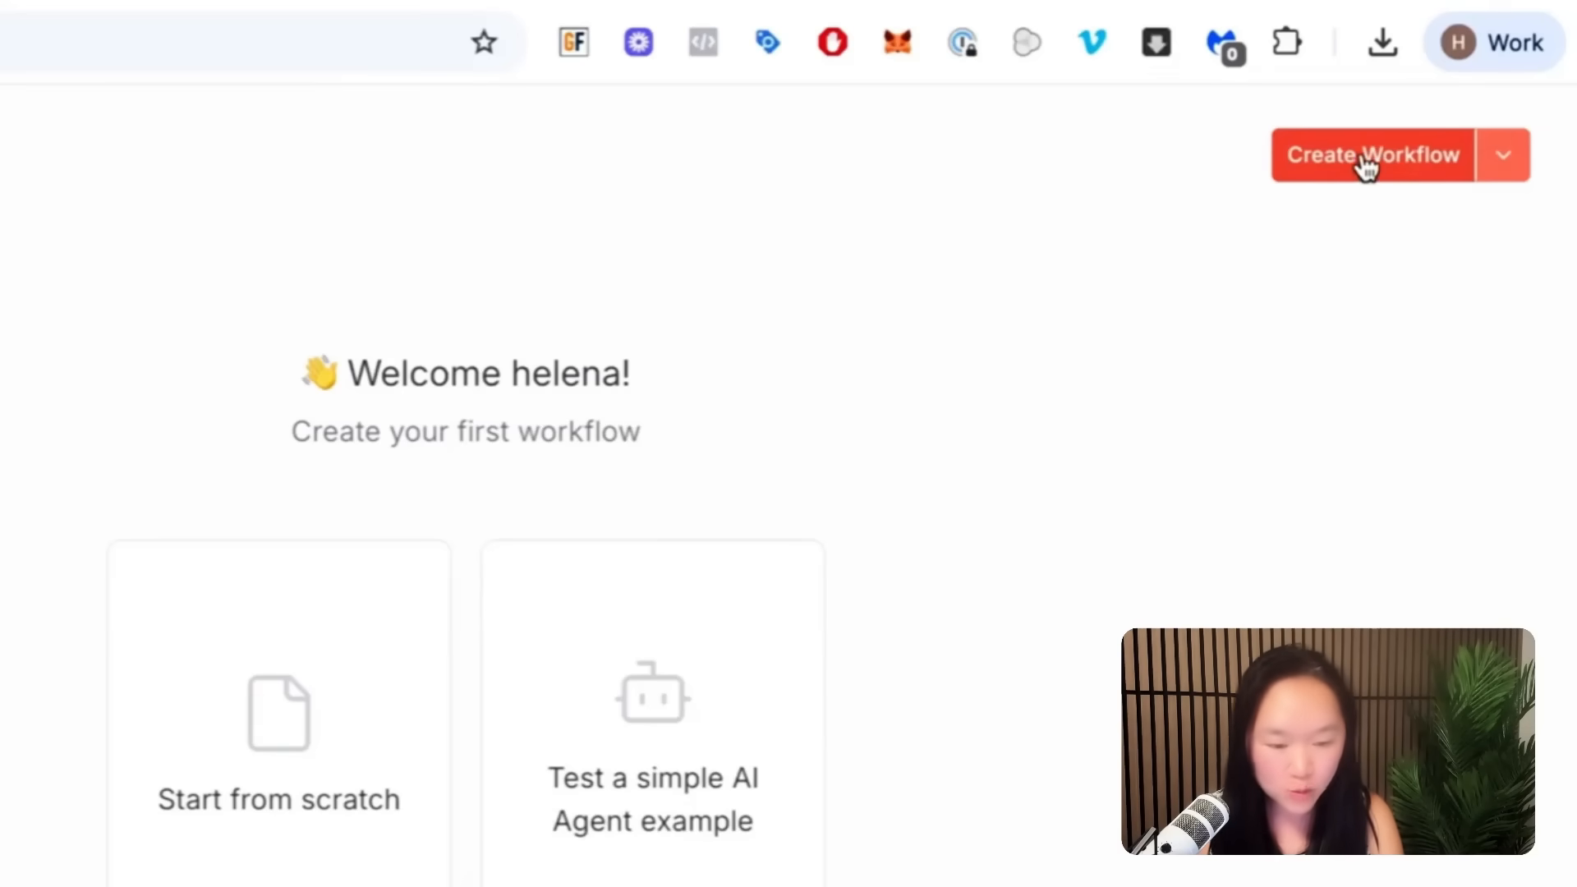
Step: Create a new workflow and load the downloaded WhatsApp agent JSON via Import from File
{"action": "left_click", "coordinate": [1370, 154]}
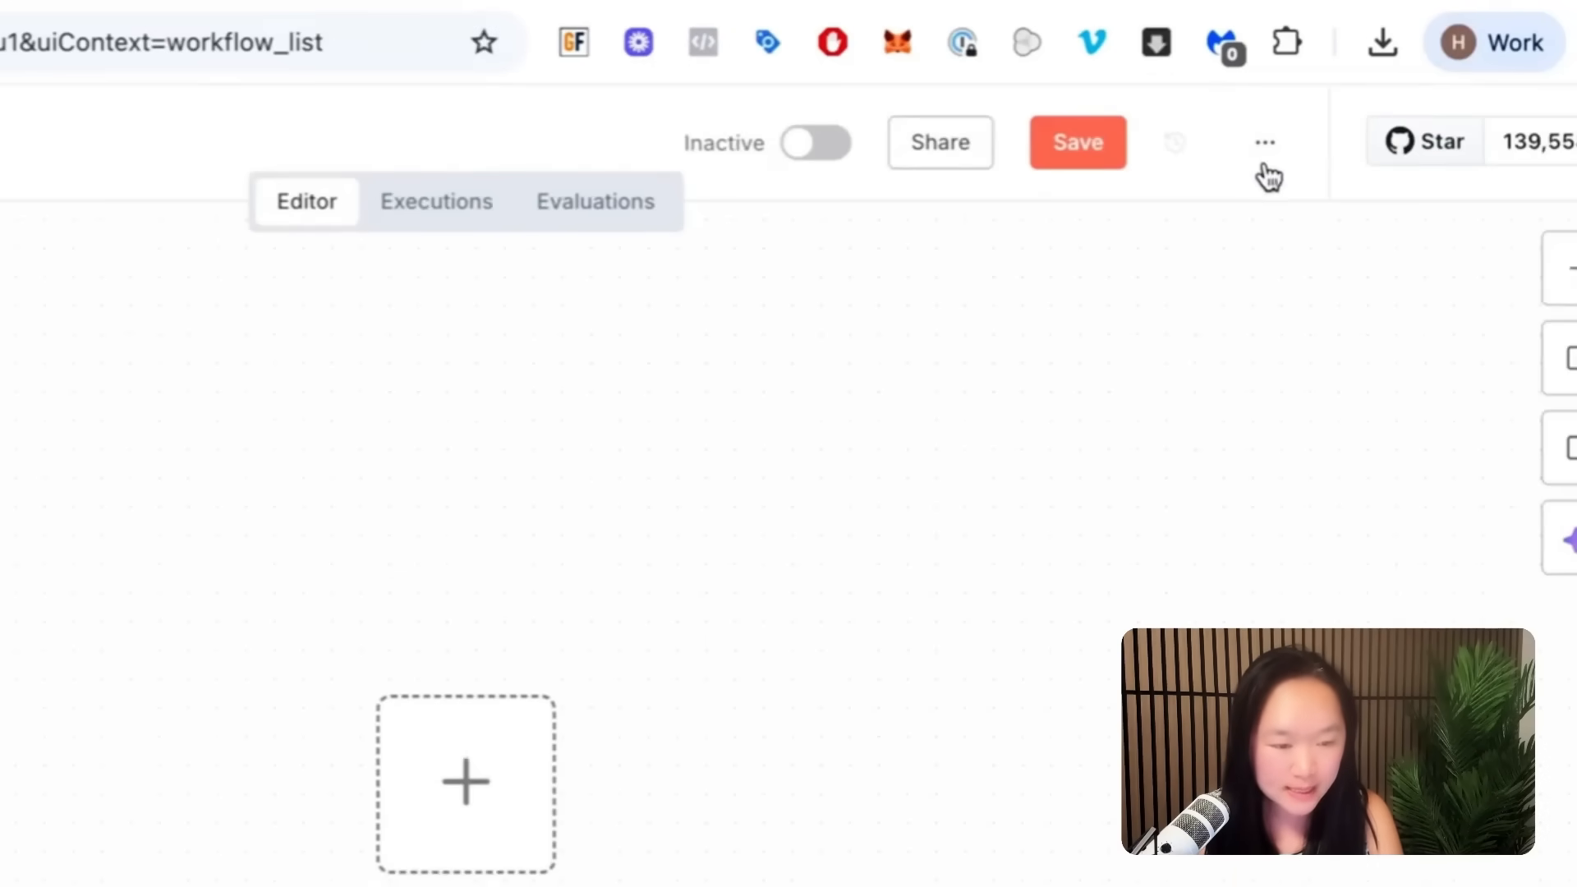
{"action": "left_click", "coordinate": [1264, 142]}
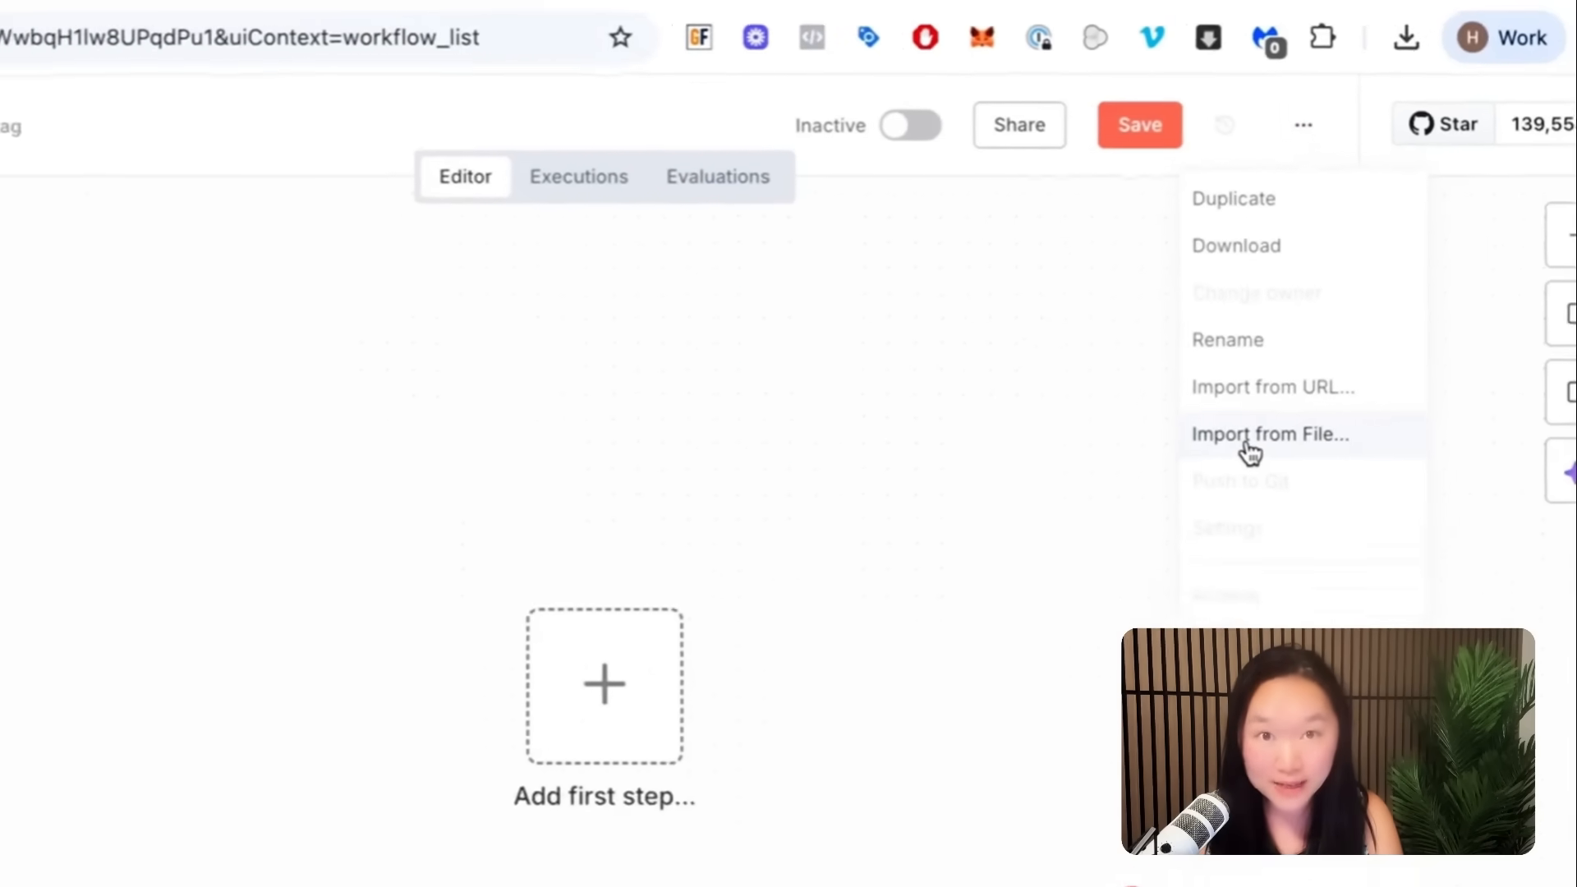
{"action": "left_click", "coordinate": [1271, 433]}
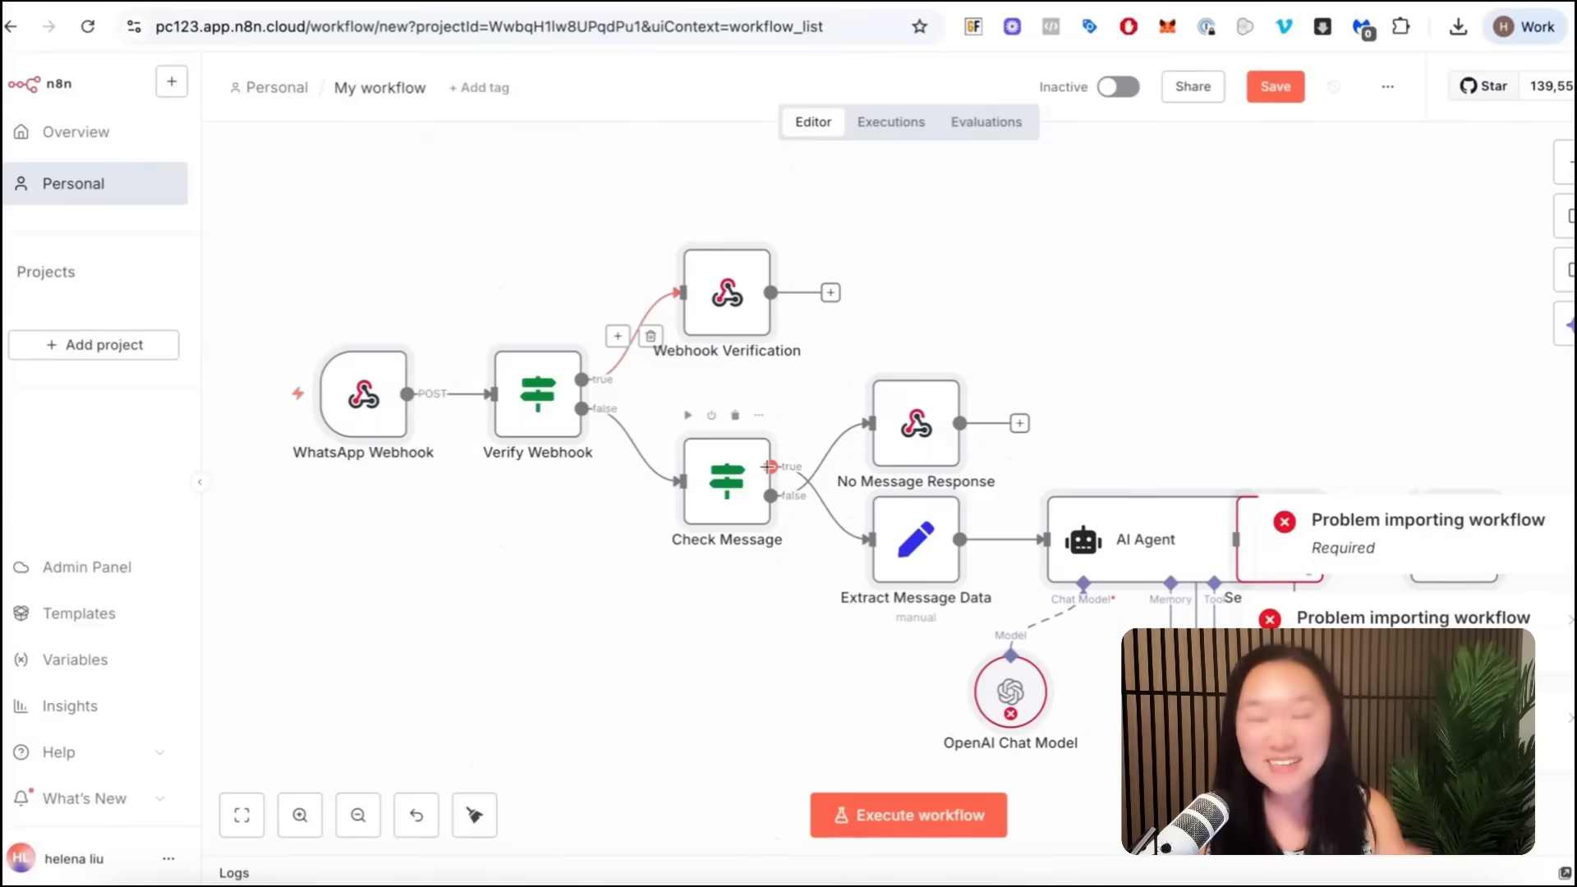
{"action": "mouse_move", "coordinate": [1292, 388]}
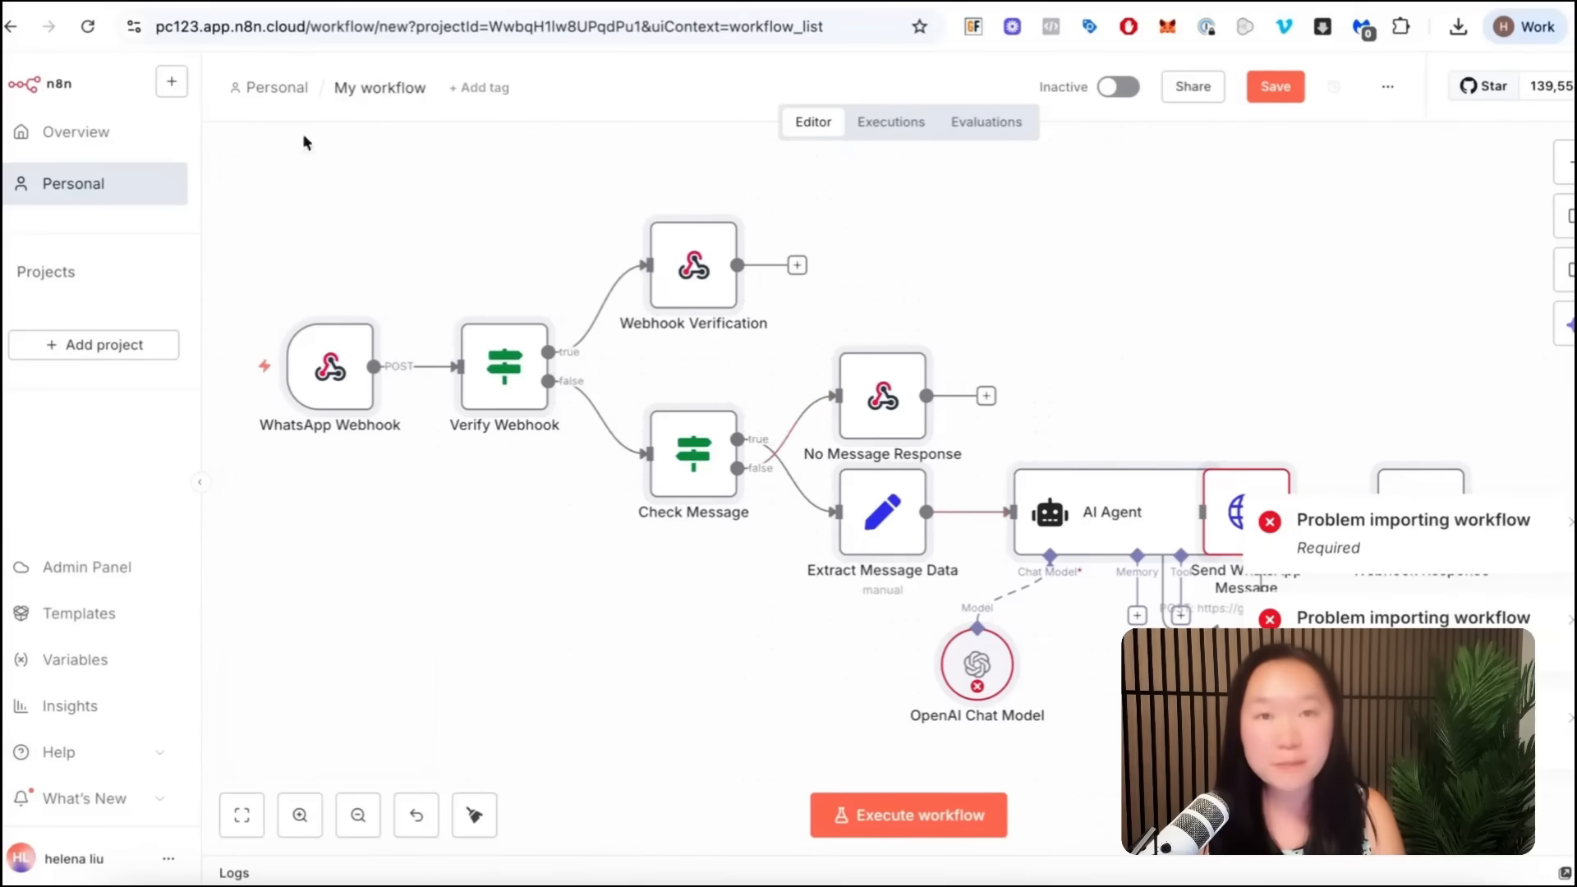
{"action": "mouse_move", "coordinate": [818, 260]}
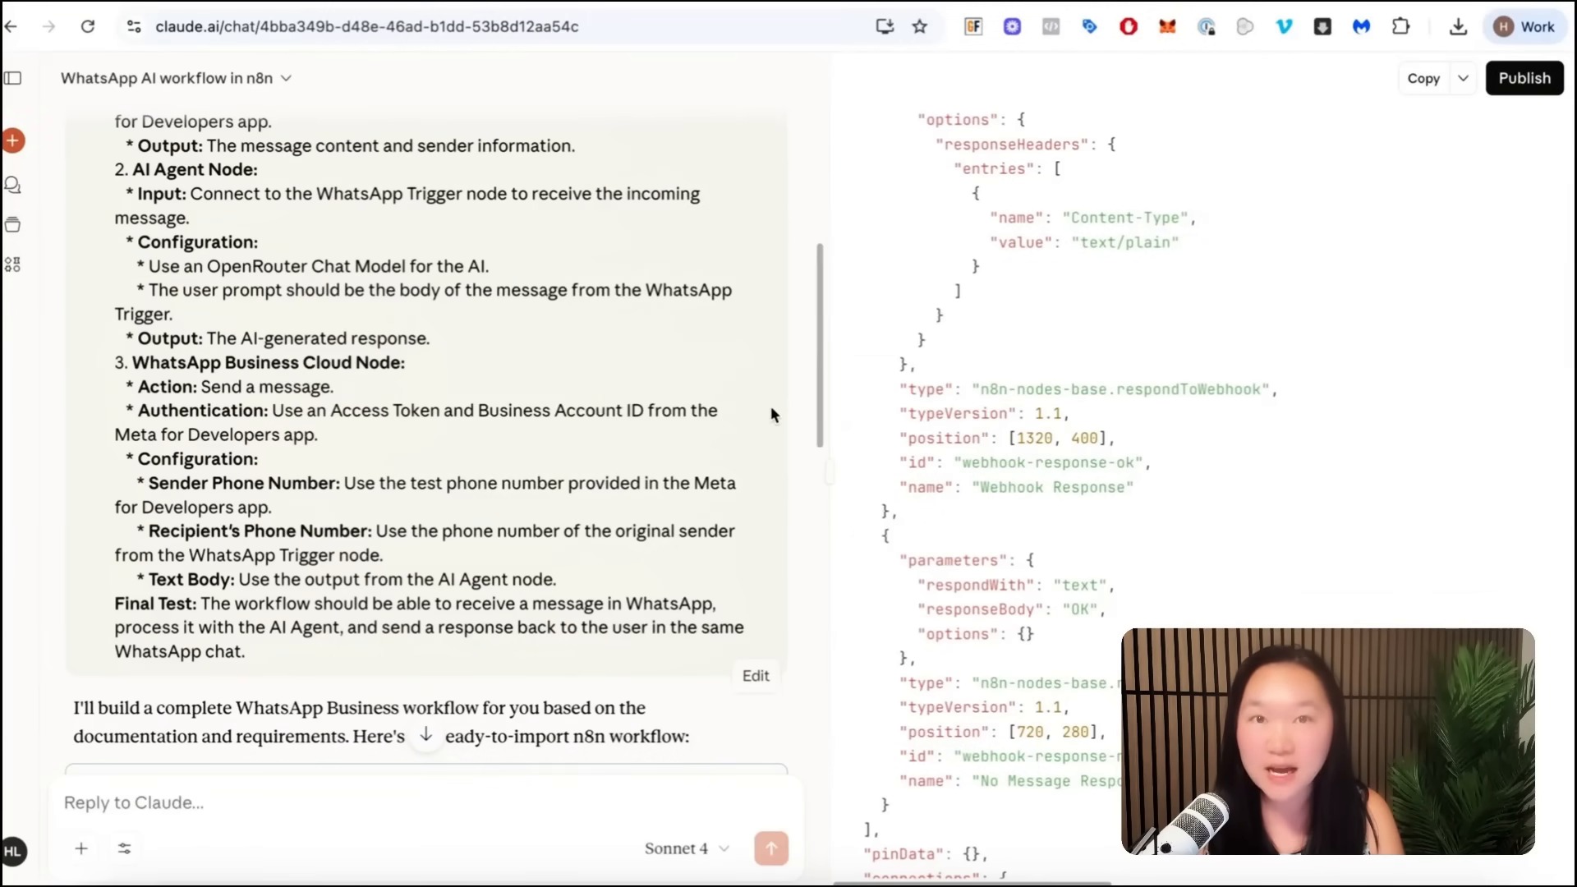
{"action": "mouse_move", "coordinate": [785, 369]}
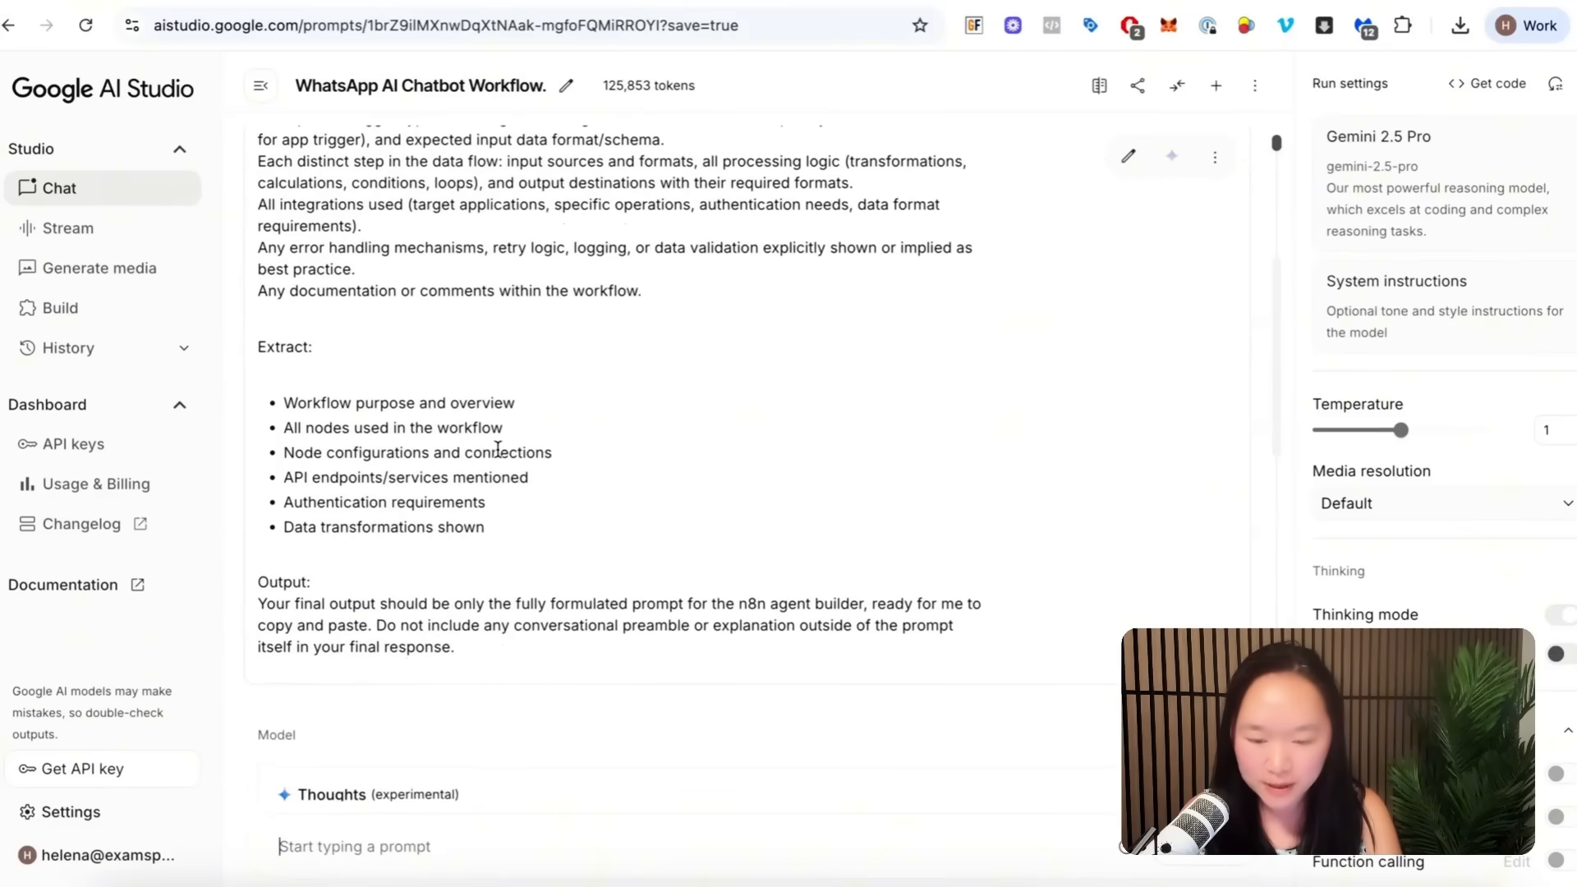
Step: Check the Claude and AI Studio tabs, then open the n8n workflow's ... actions menu
{"action": "scroll", "scroll_direction": "down", "scroll_amount": 3}
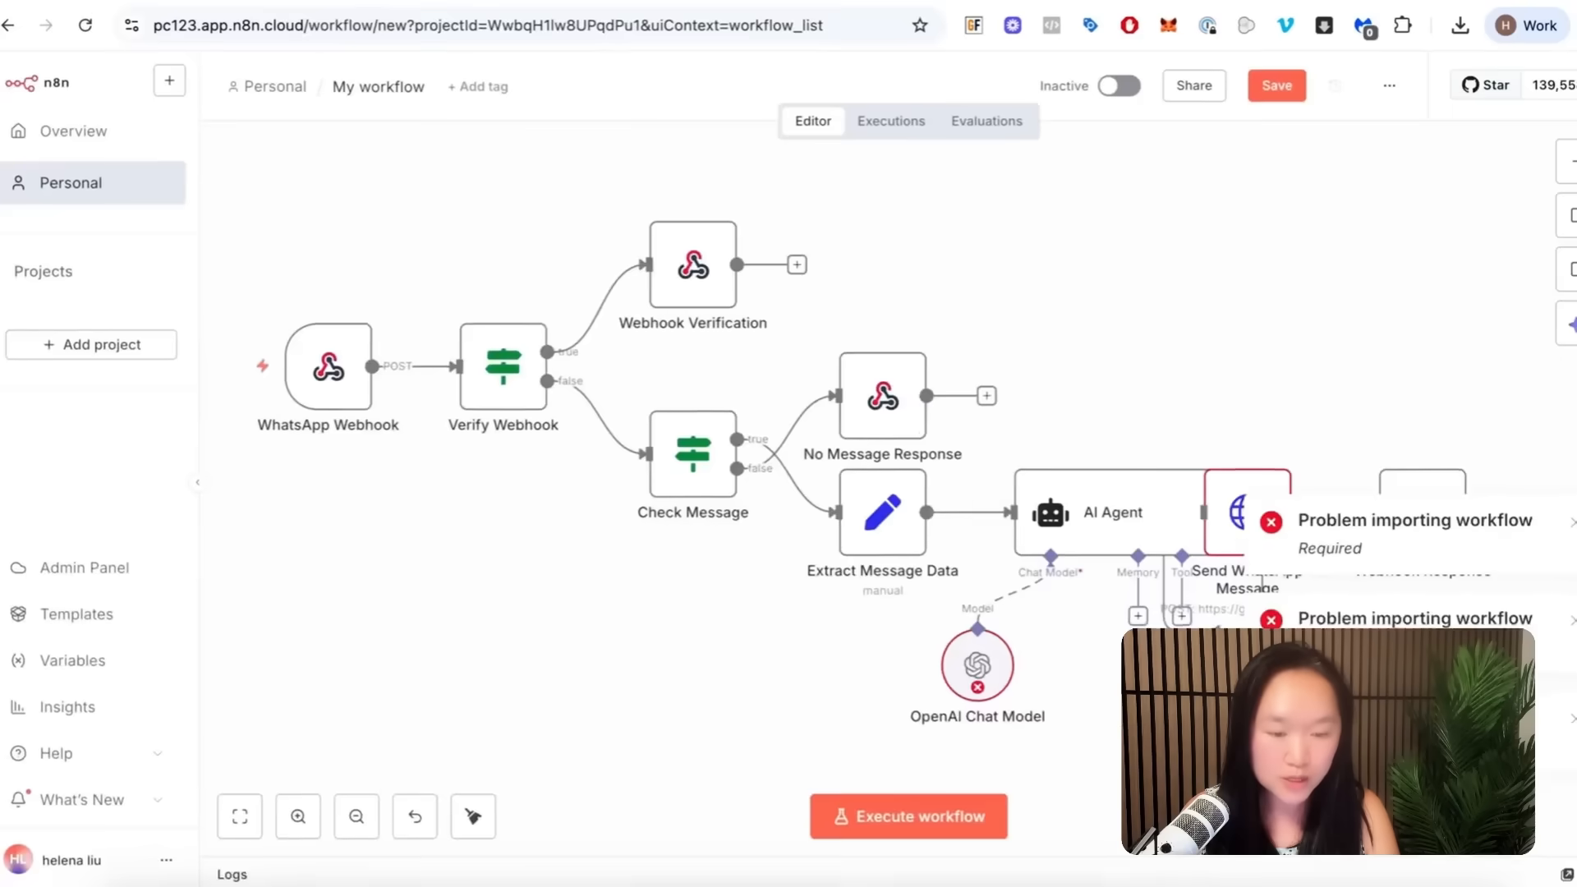
{"action": "left_click", "coordinate": [1389, 85]}
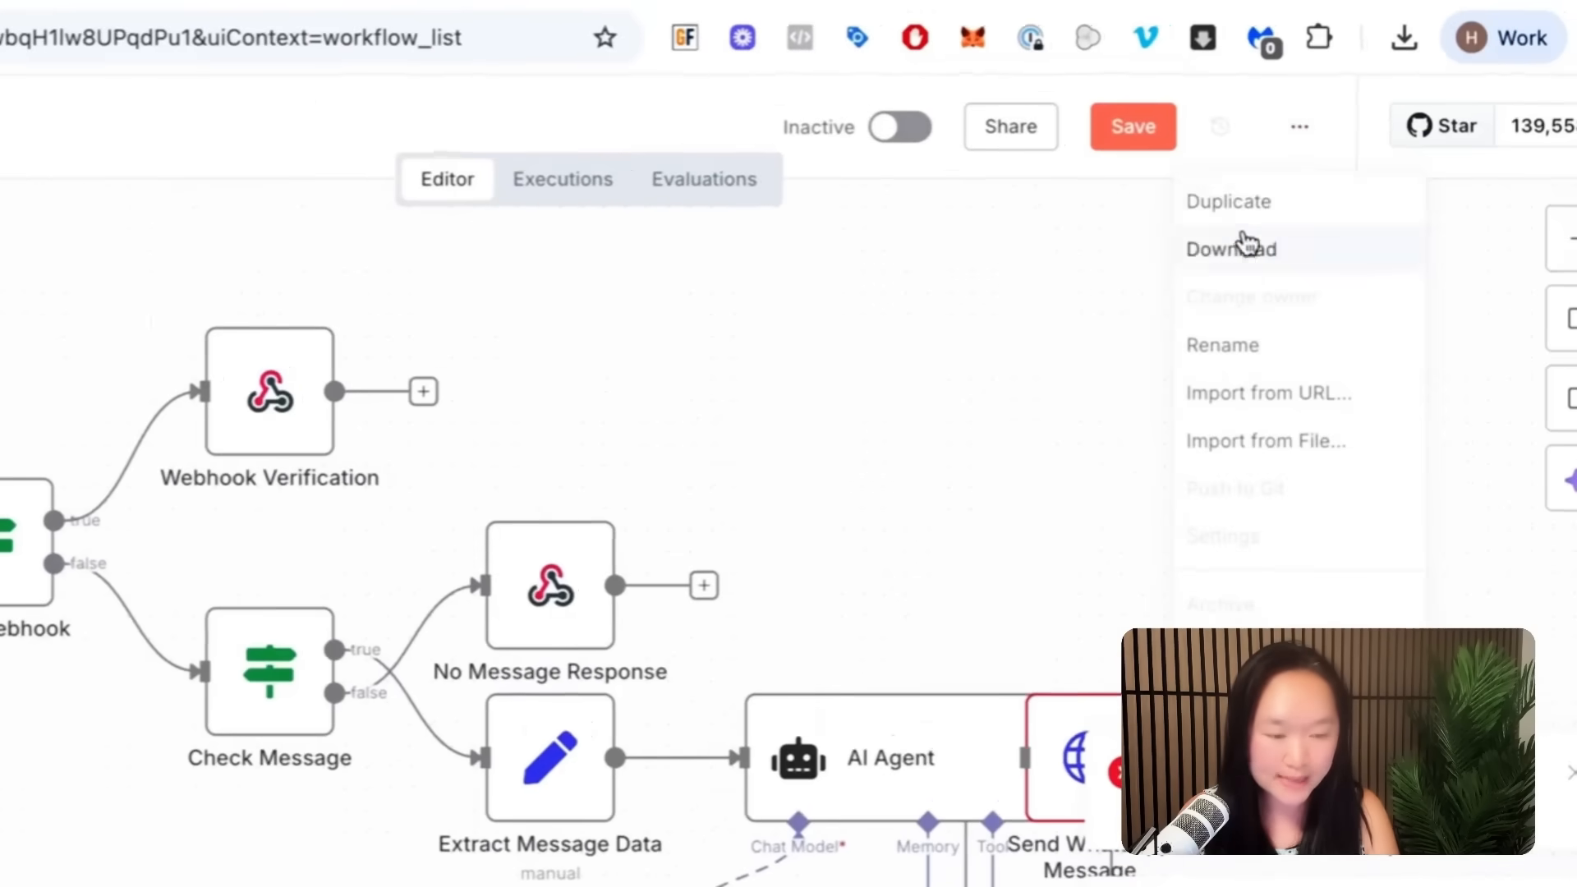